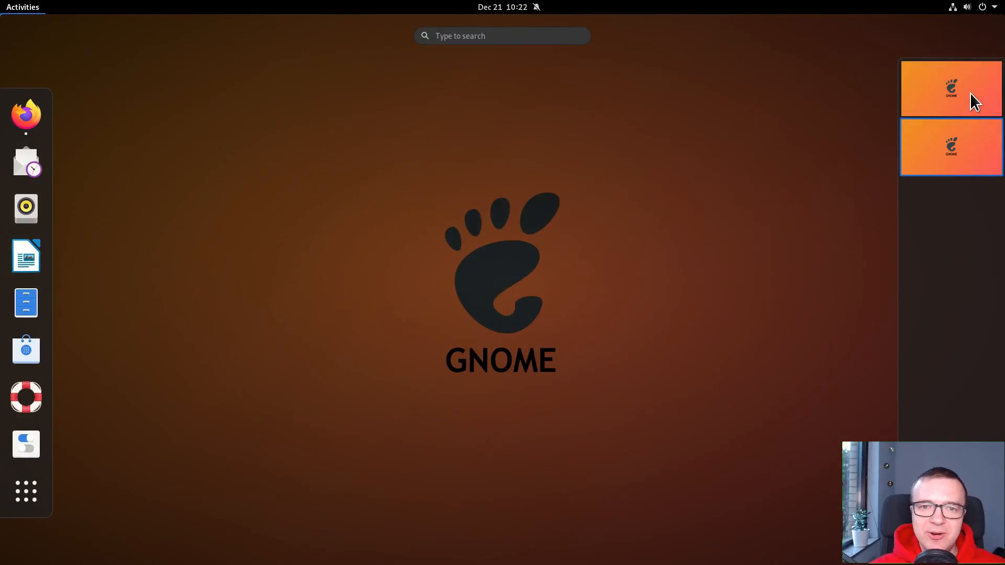
- Review the Cloudy theme's Installation notes in Firefox, then switch to the Linux Themes & Icons article
click(950, 87)
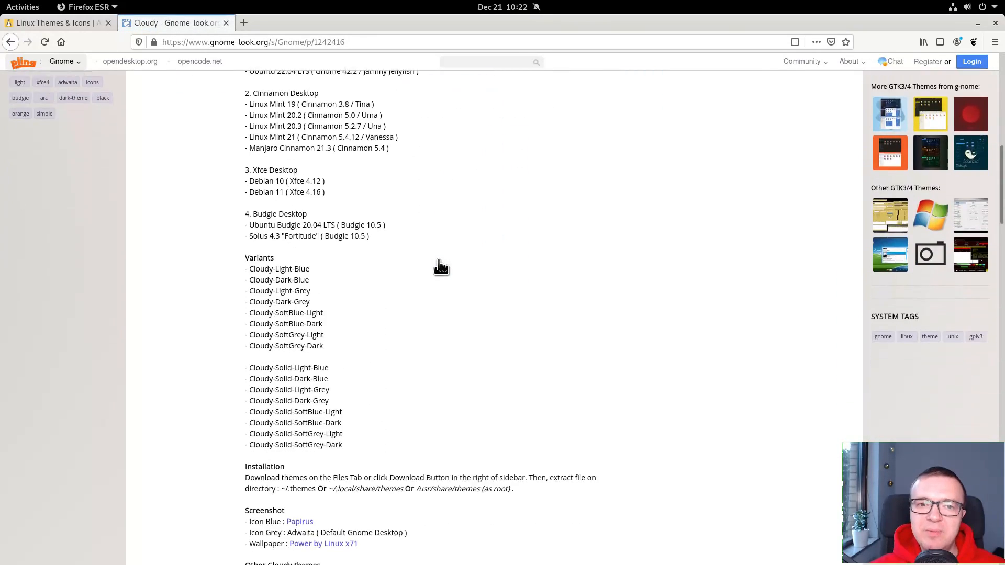
scroll(down, 3)
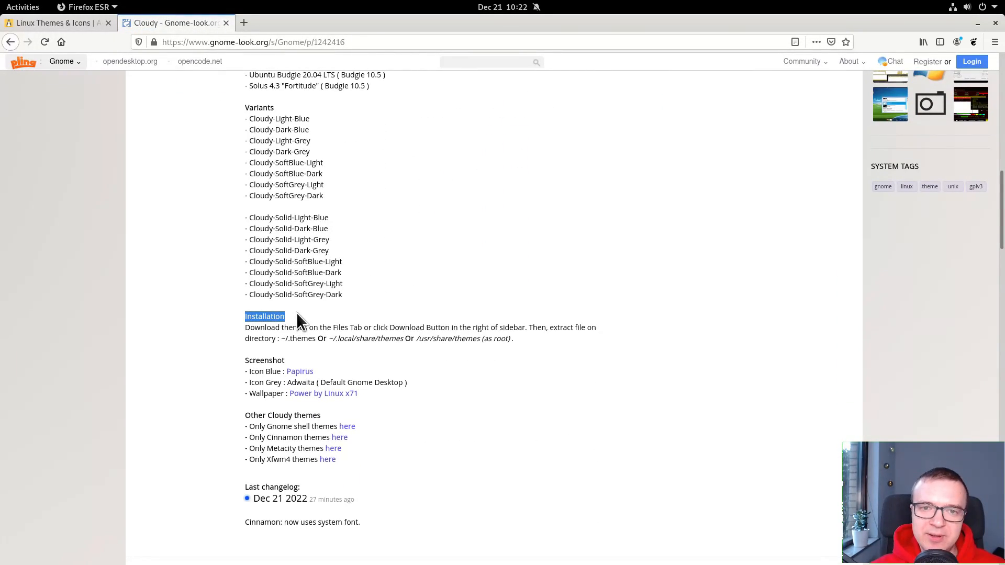
click(54, 23)
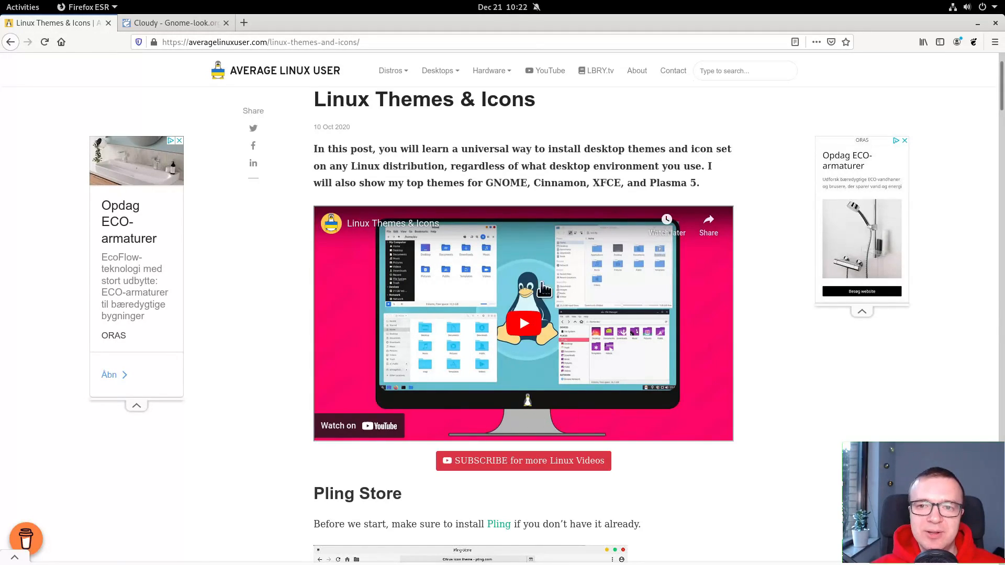
mouse_move(738, 520)
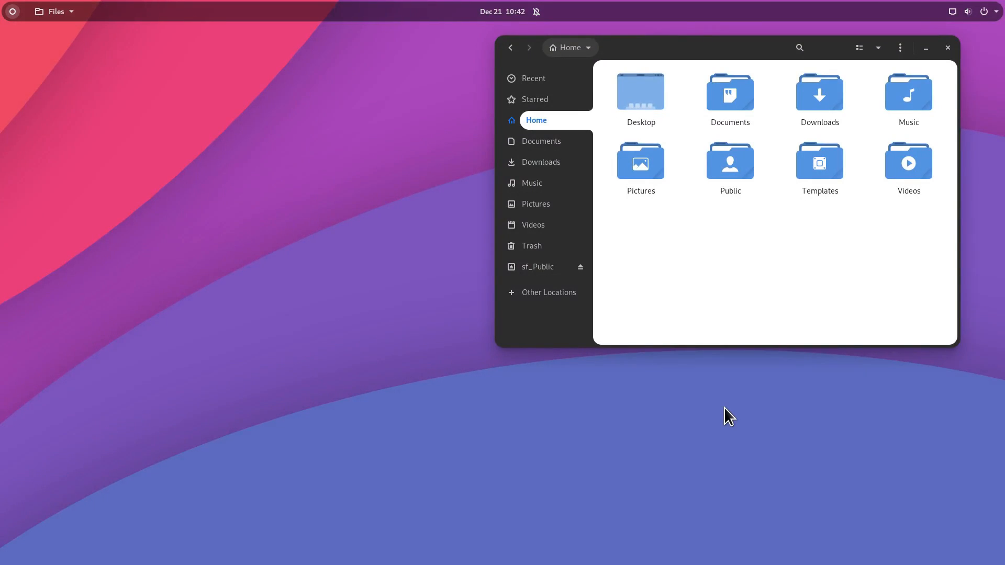
mouse_move(607, 151)
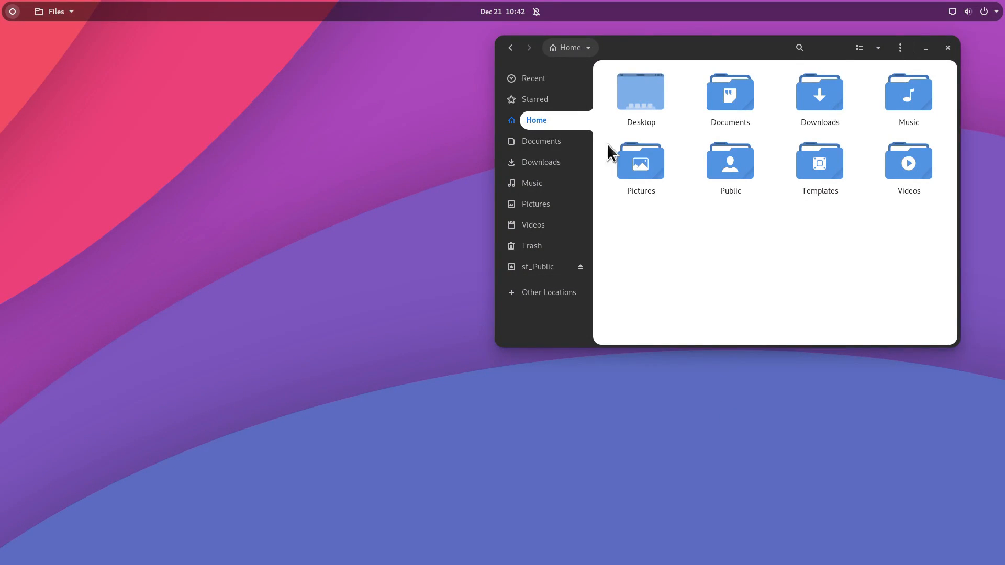
mouse_move(960, 50)
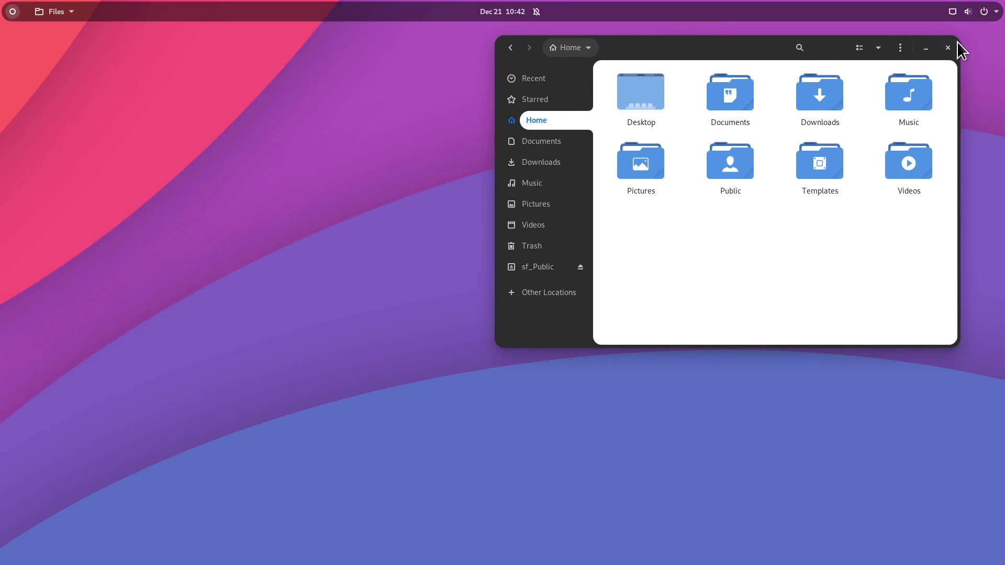
mouse_move(961, 103)
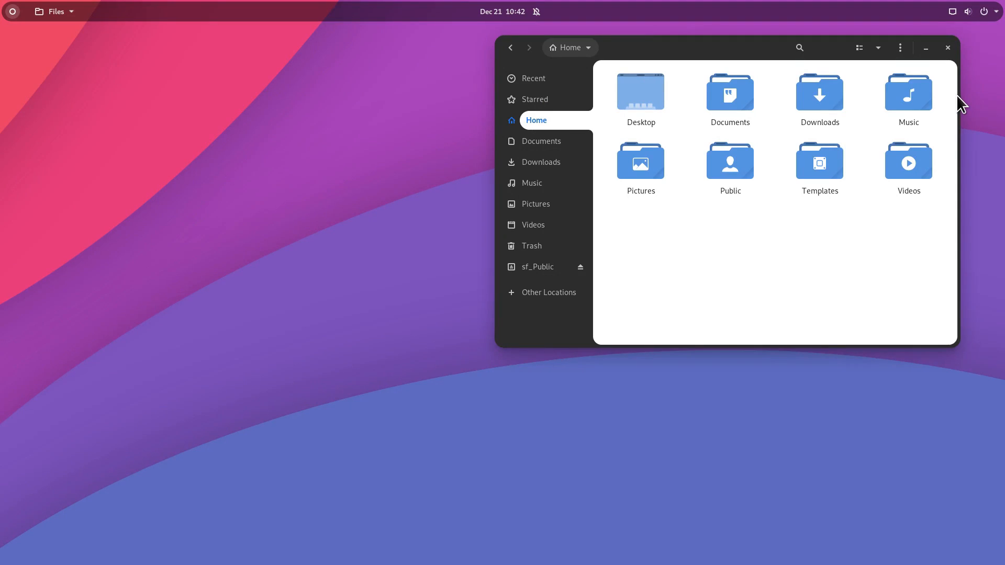
mouse_move(803, 265)
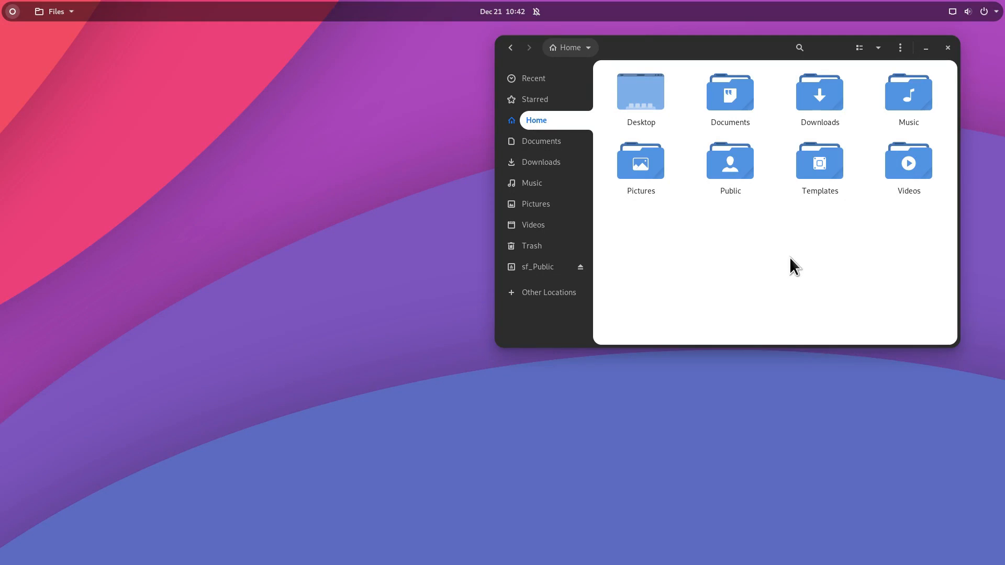
mouse_move(407, 328)
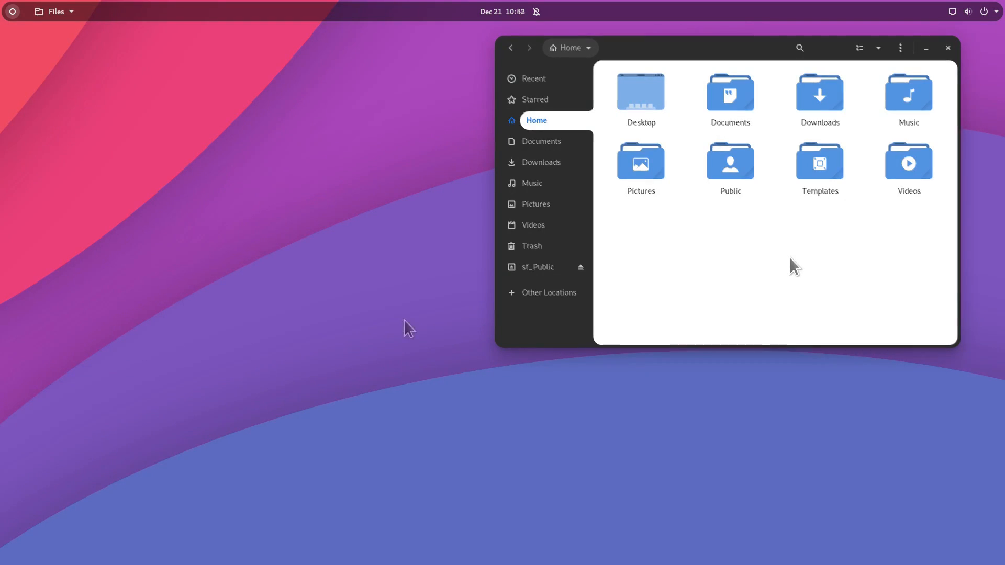
- Leave the Files home folder and show the GNOME grid of all installed applications
click(55, 11)
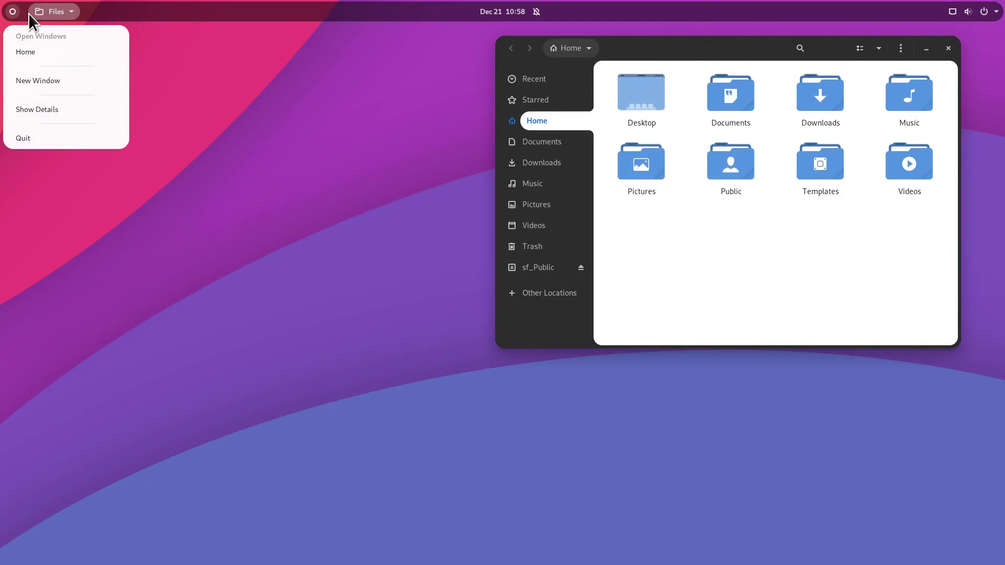
click(27, 517)
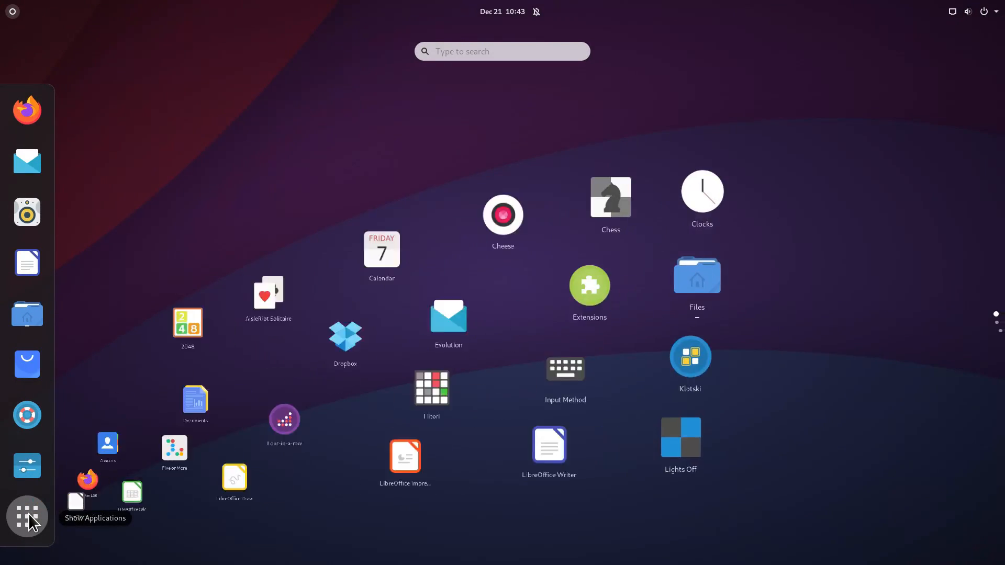
click(27, 516)
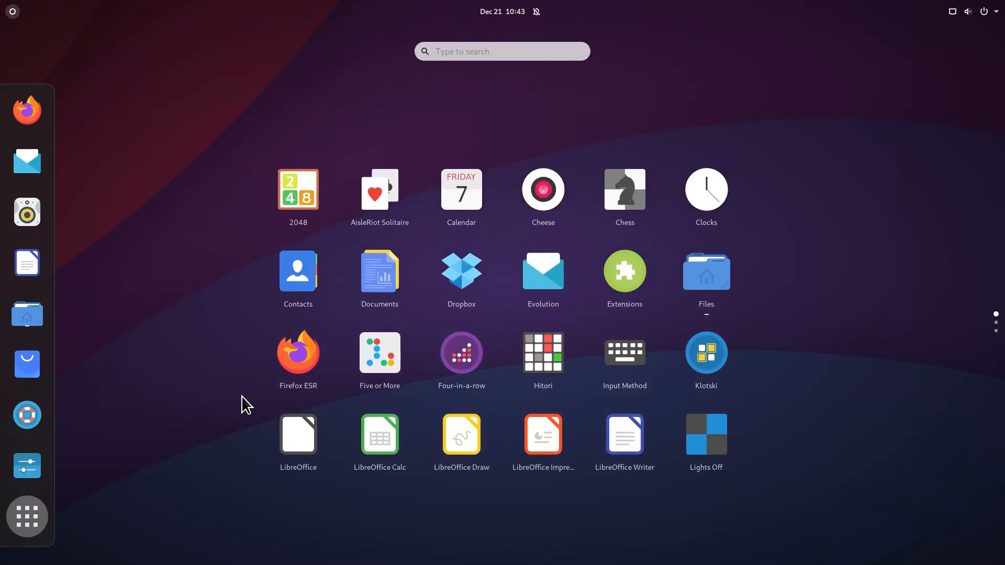
mouse_move(132, 323)
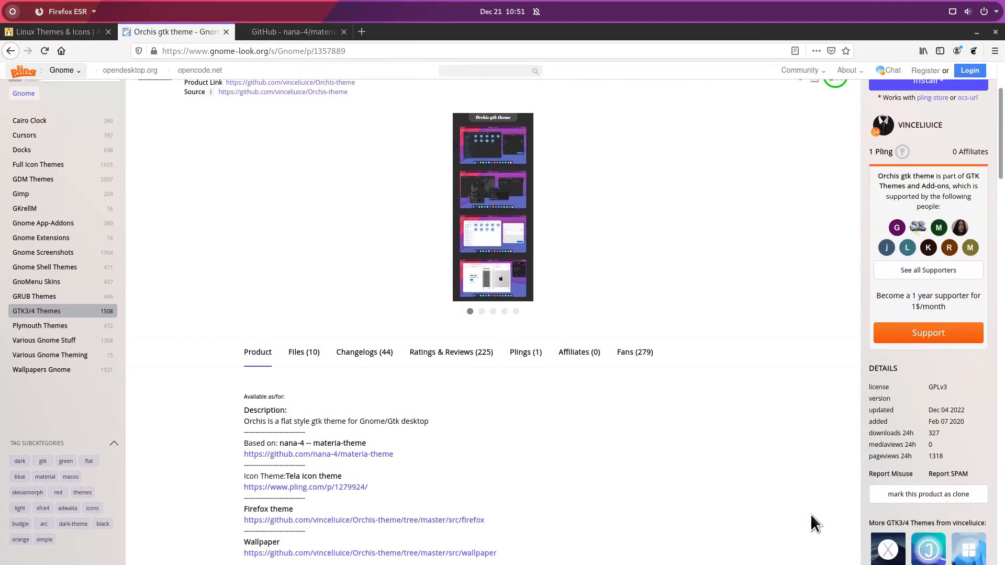
- Scroll the Orchis gtk theme page on gnome-look.org down to its product description
scroll(down, 3)
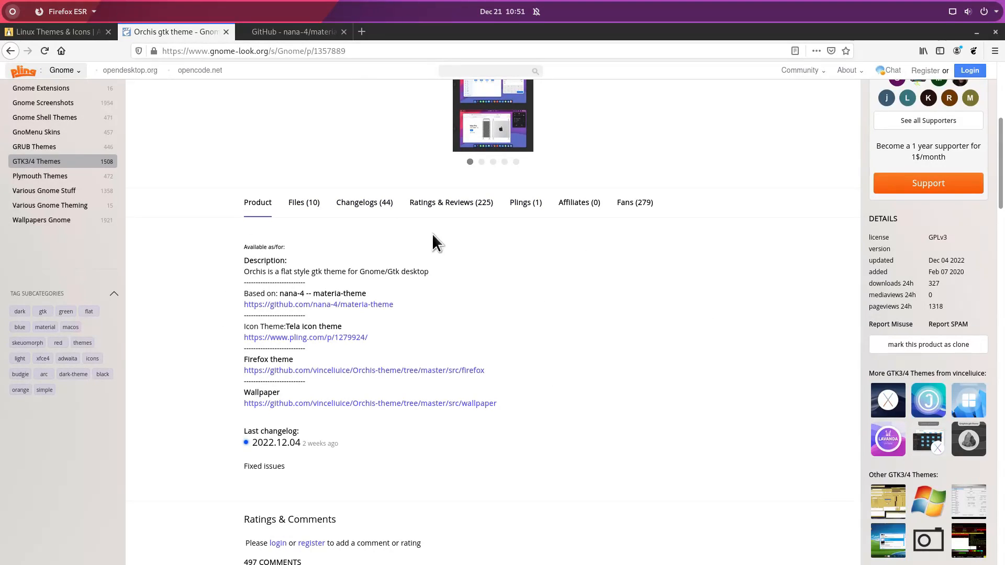
mouse_move(841, 501)
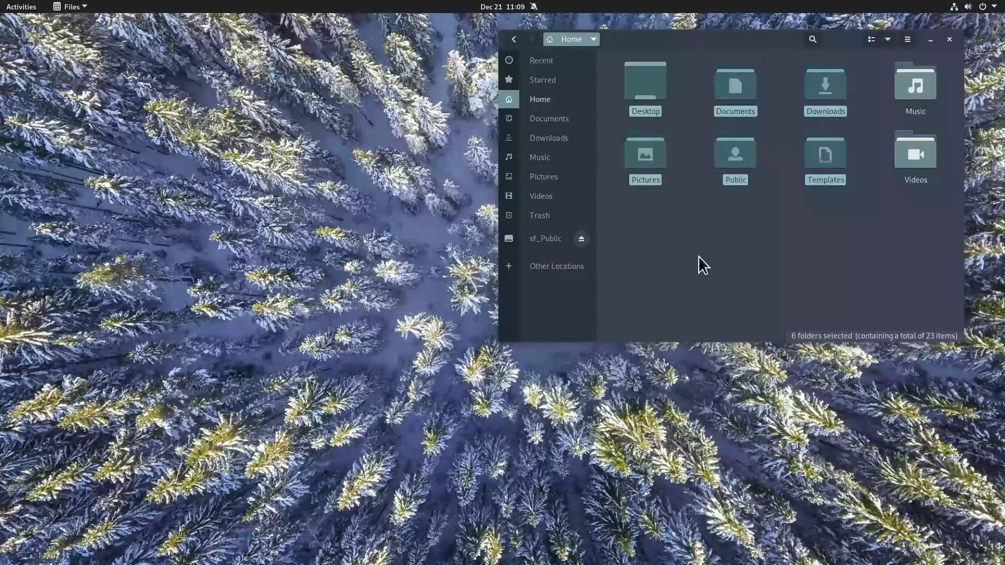
- Check the Nordic shell theme in Tweaks' Appearance page and view Nordic's downloadable files in Firefox
click(502, 6)
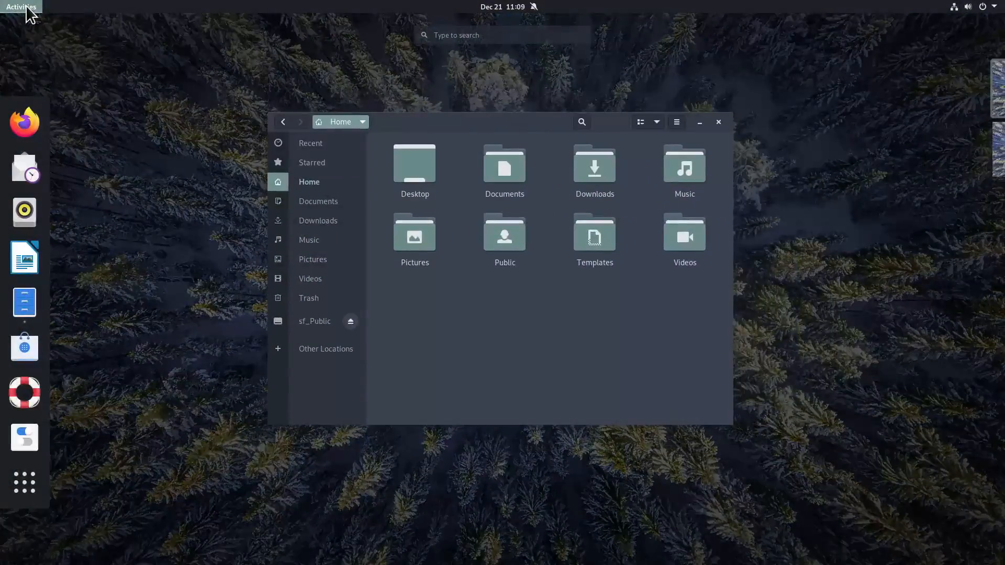
click(24, 481)
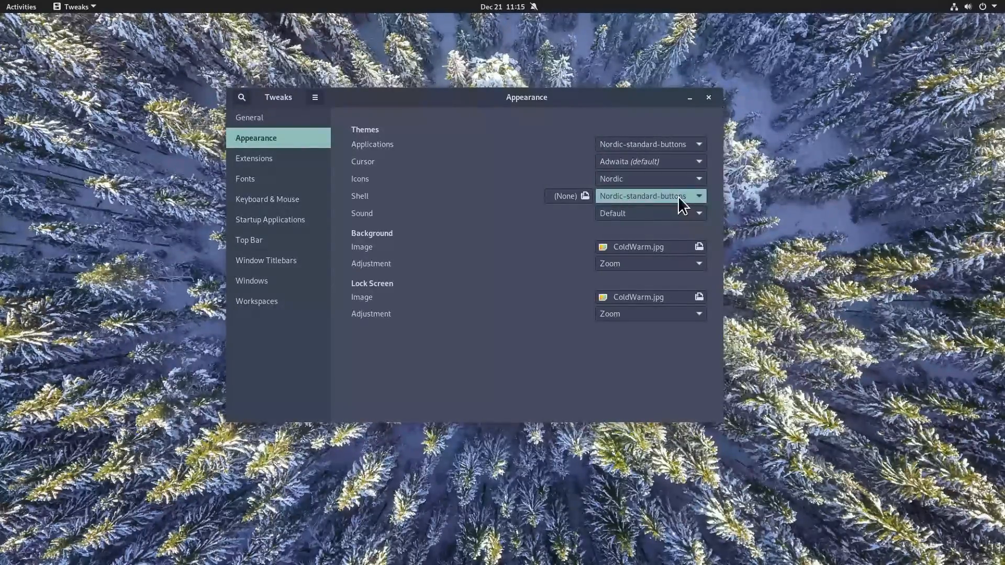
click(21, 7)
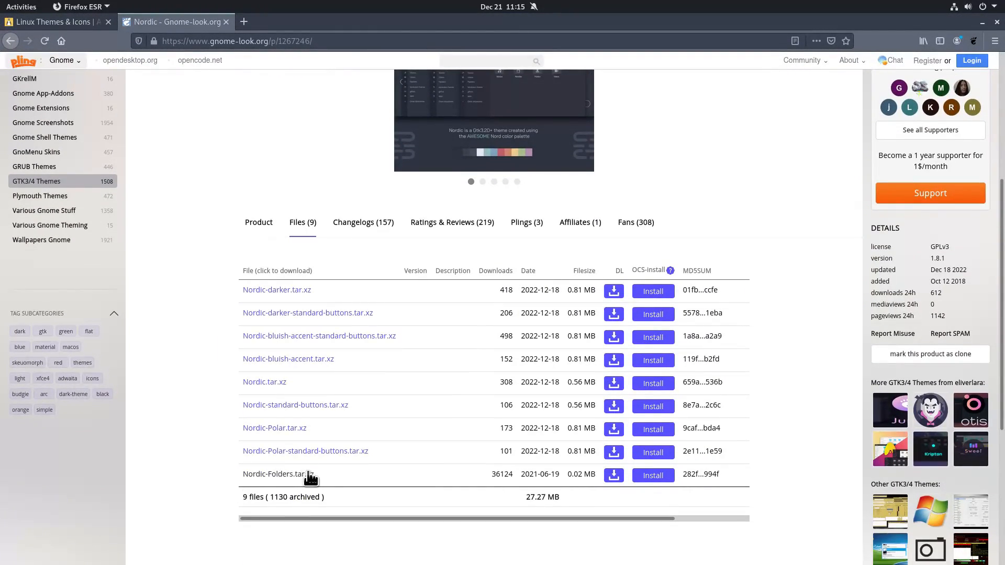
scroll(up, 3)
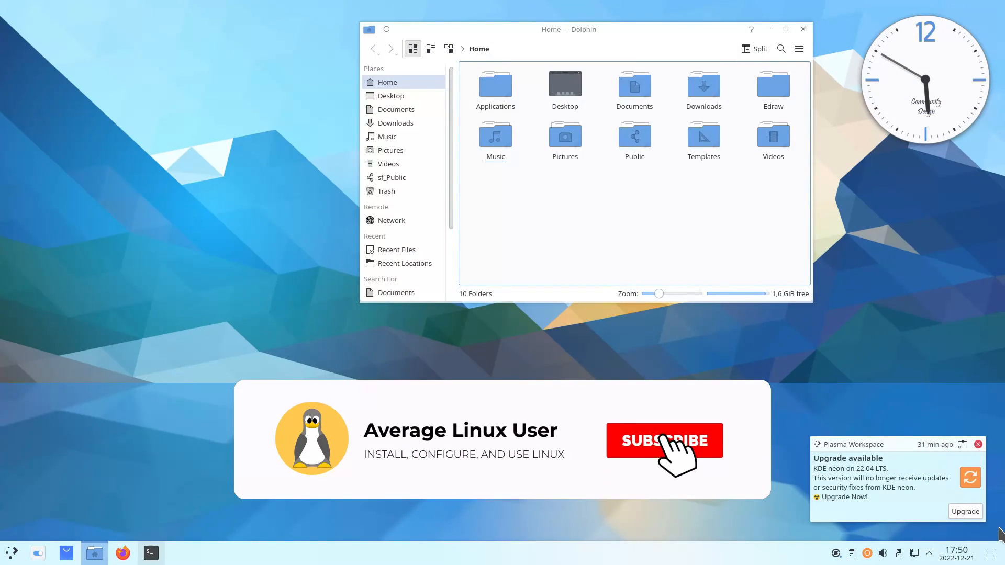
- Reach the Global Theme page of KDE System Settings from the application launcher
click(664, 441)
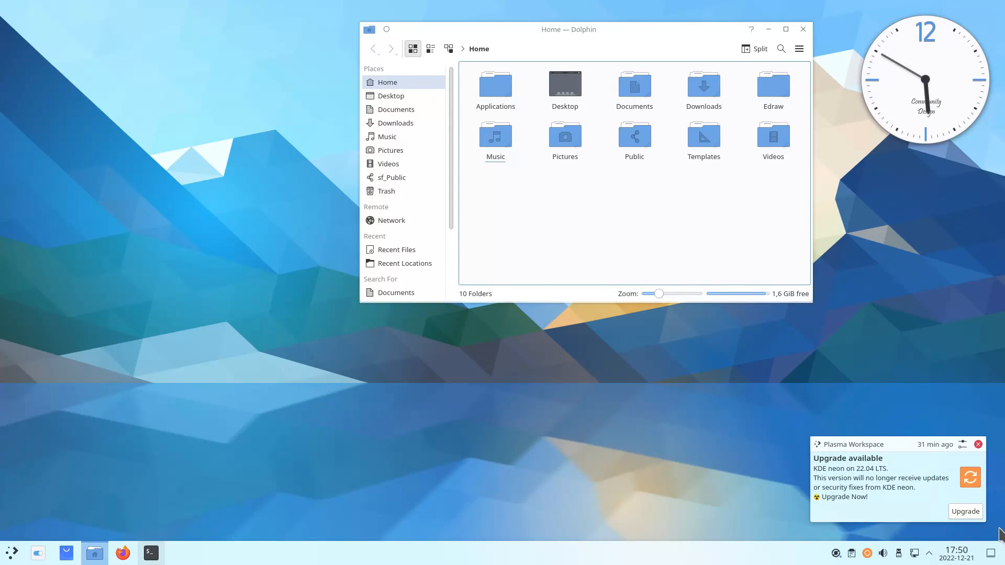
click(11, 553)
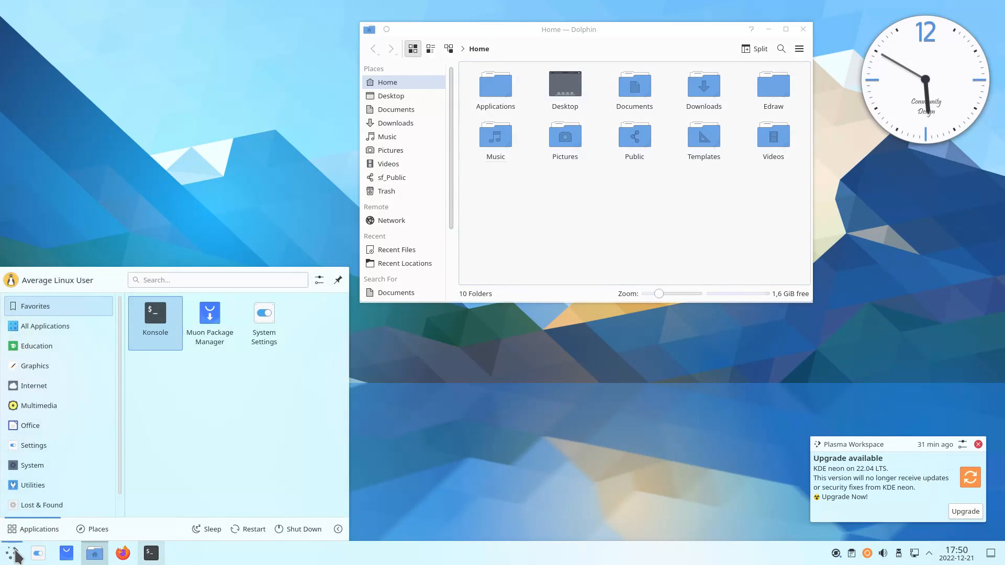
click(263, 324)
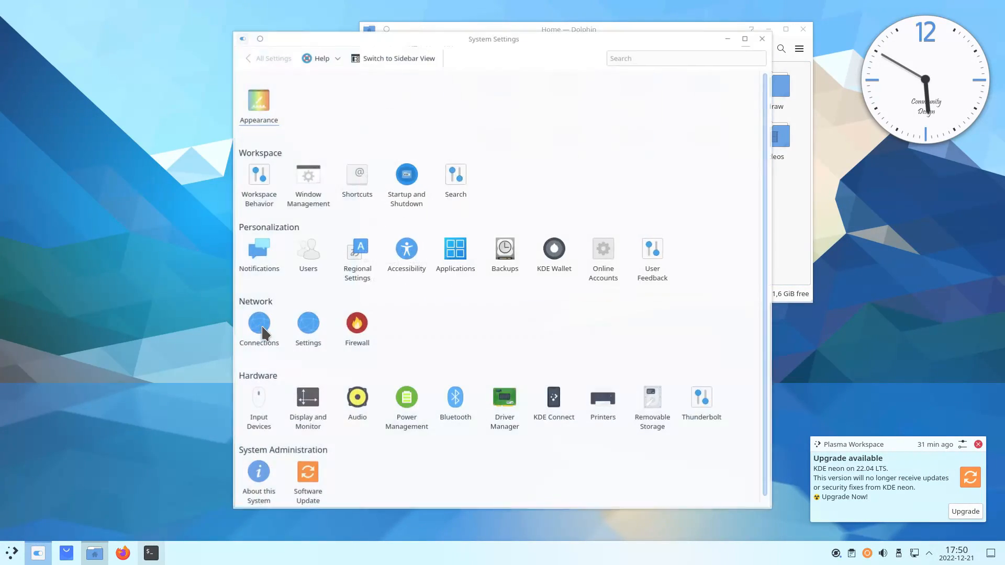
click(259, 103)
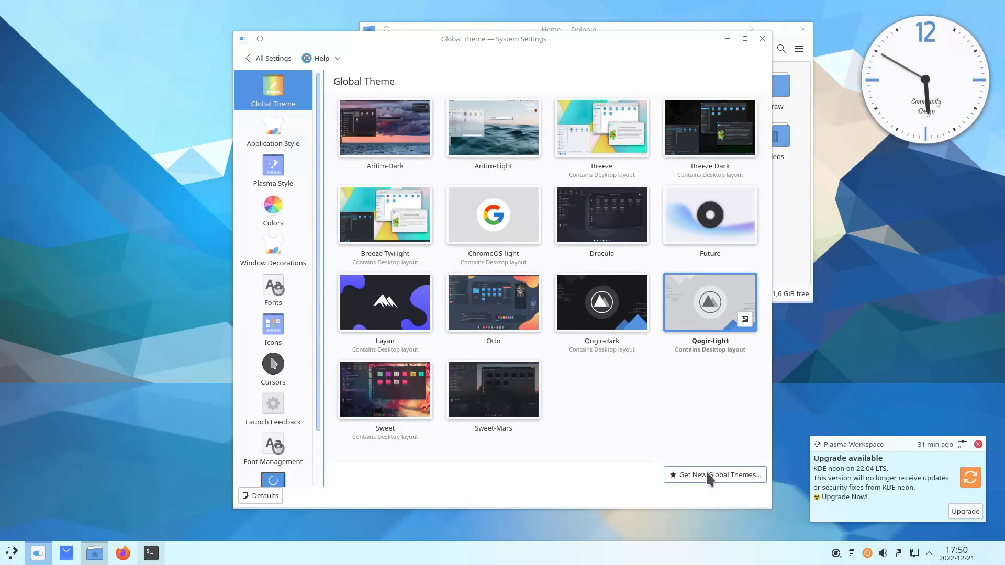
- Browse Get New Global Themes, then apply the Future global theme and confirm it
click(714, 475)
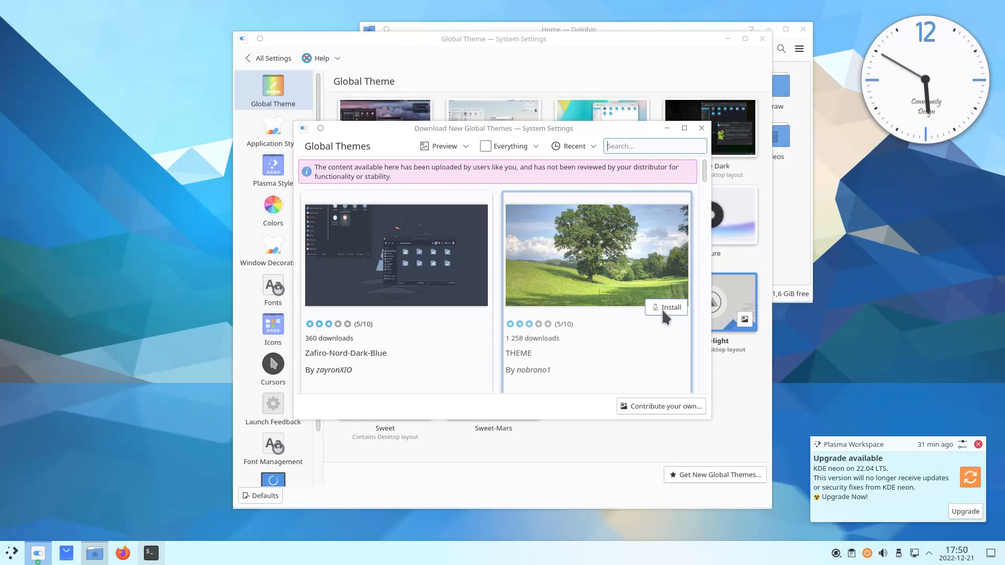
click(700, 128)
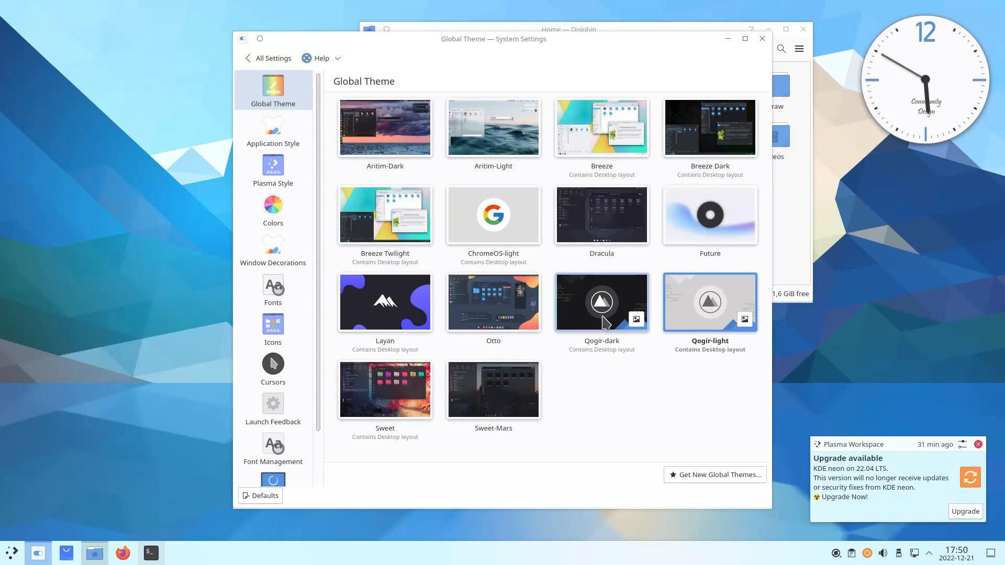
mouse_move(705, 278)
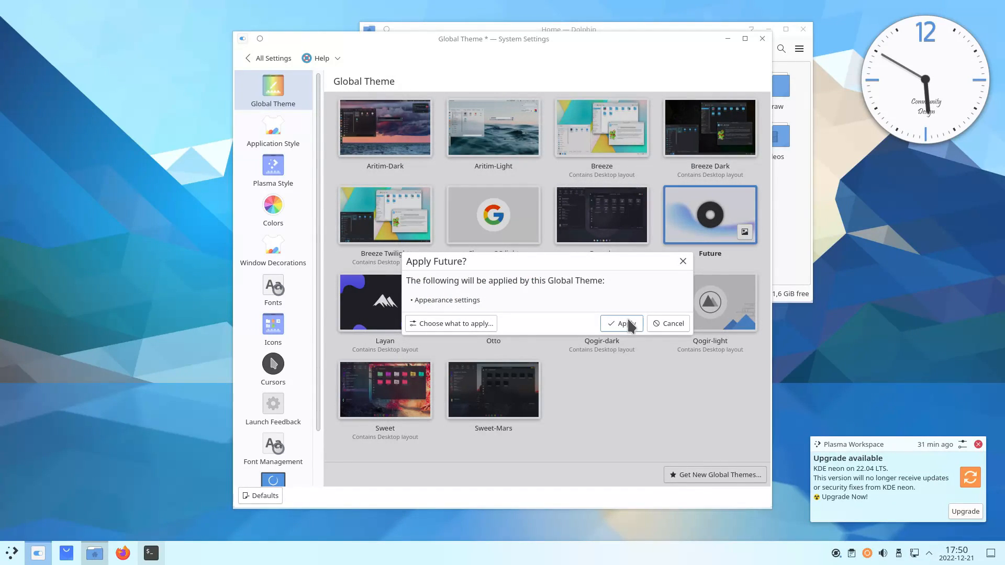
click(620, 323)
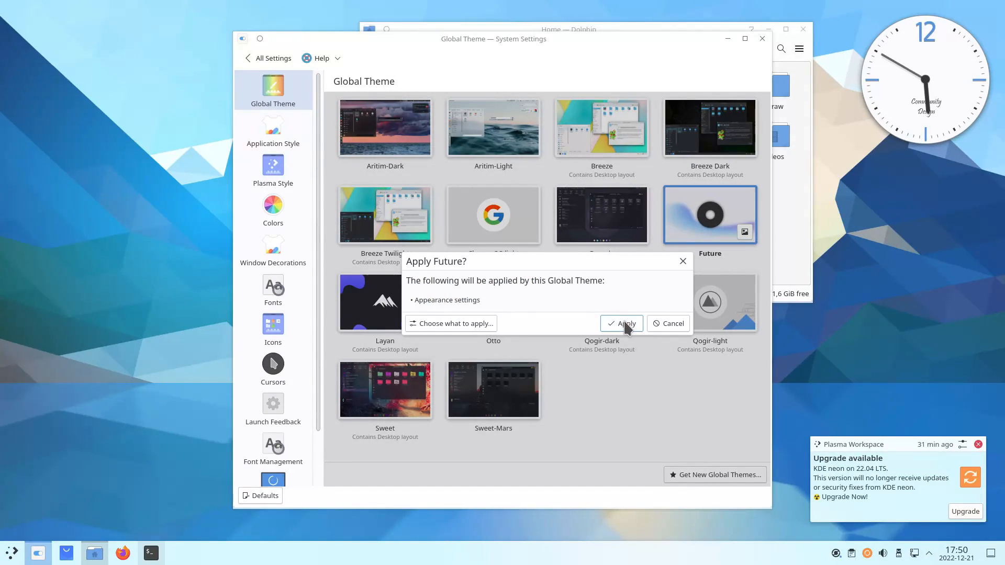
click(620, 324)
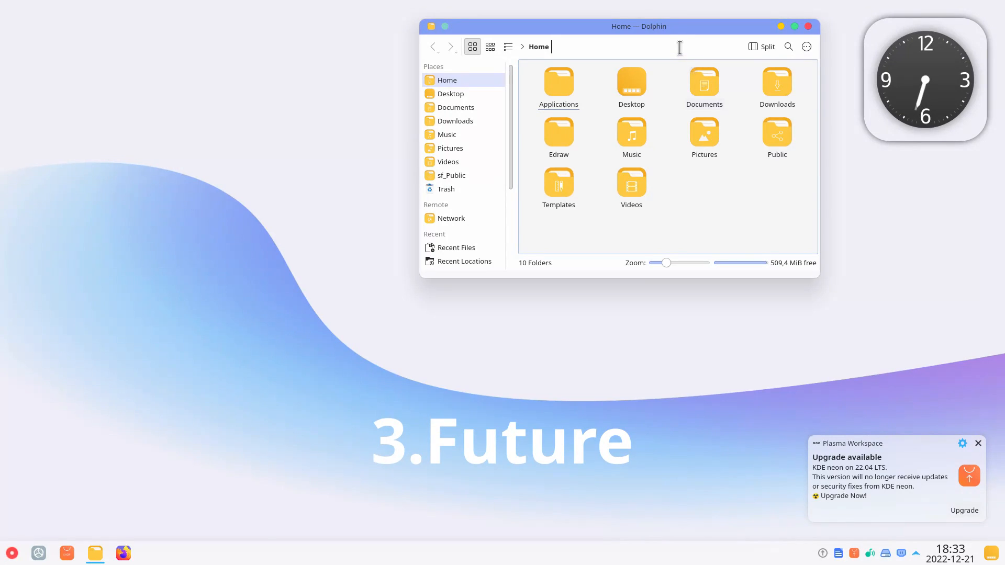
click(630, 136)
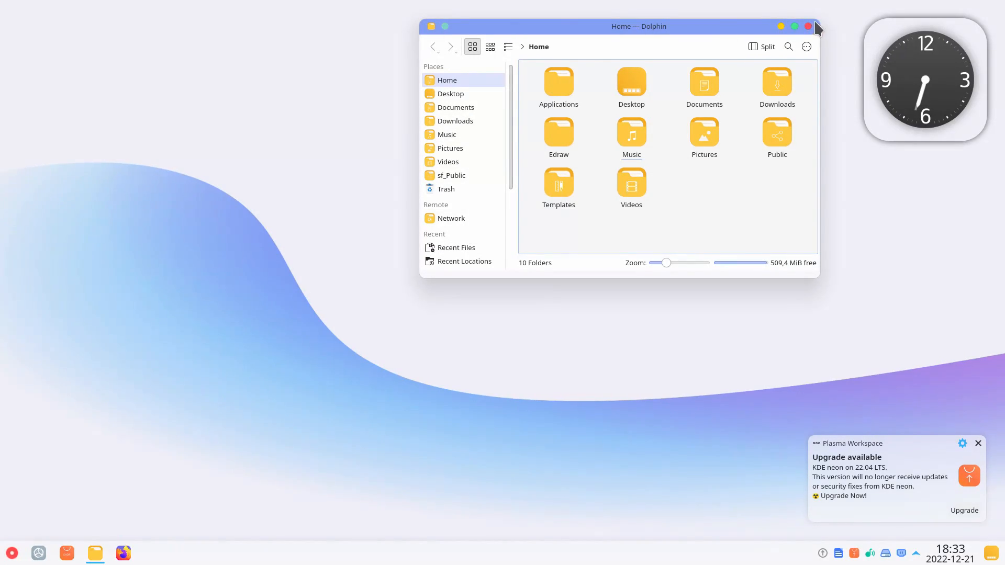
mouse_move(645, 34)
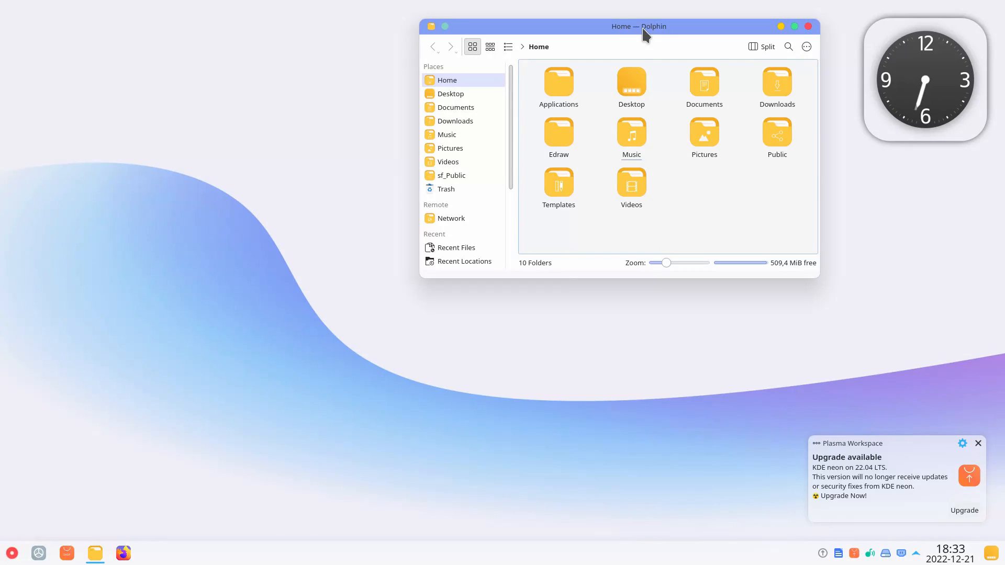
mouse_move(691, 192)
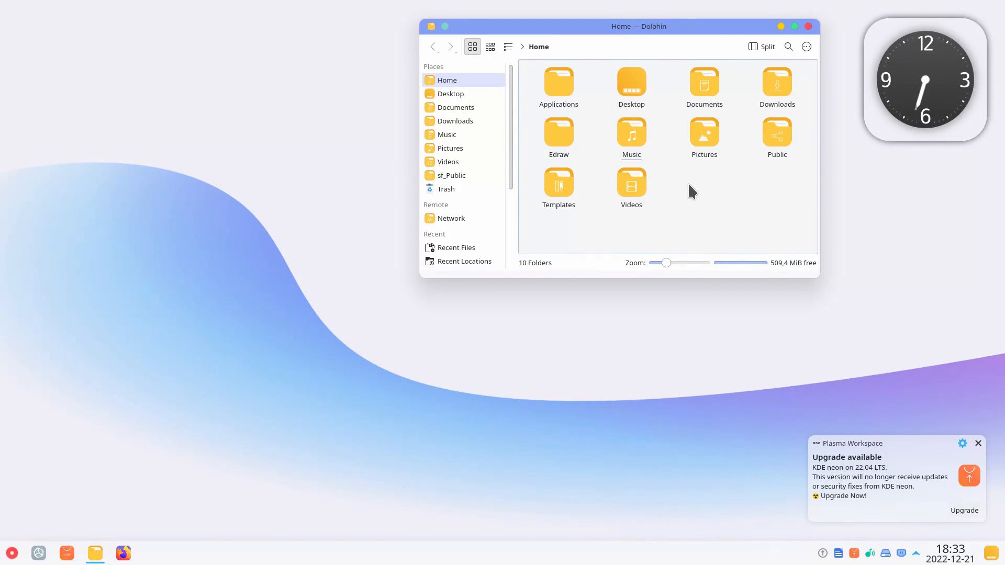
click(10, 553)
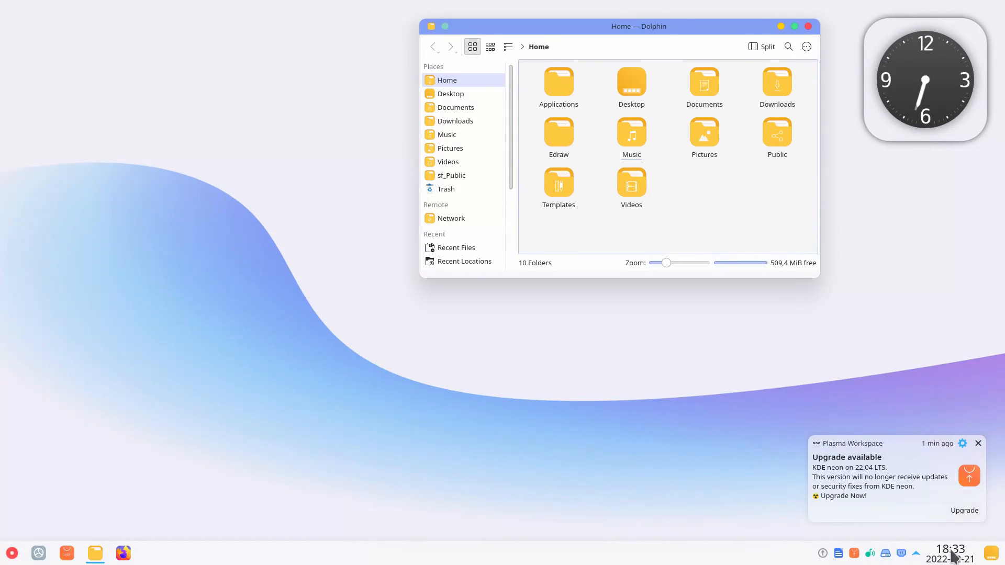
click(94, 553)
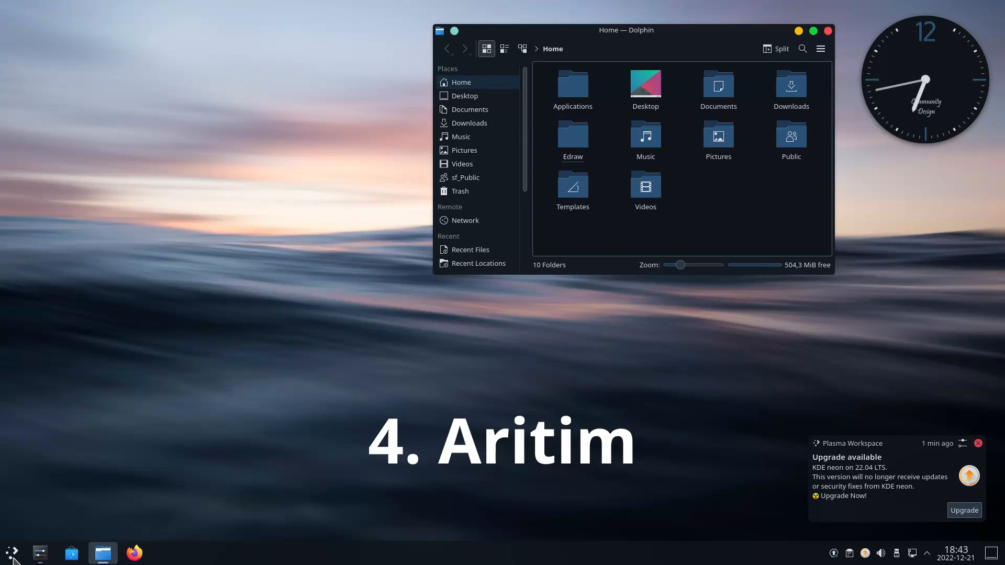
- Show the dark Aritim Plasma desktop and switch icons to Materia Manjaro Breeze so Dolphin folders turn teal
click(10, 553)
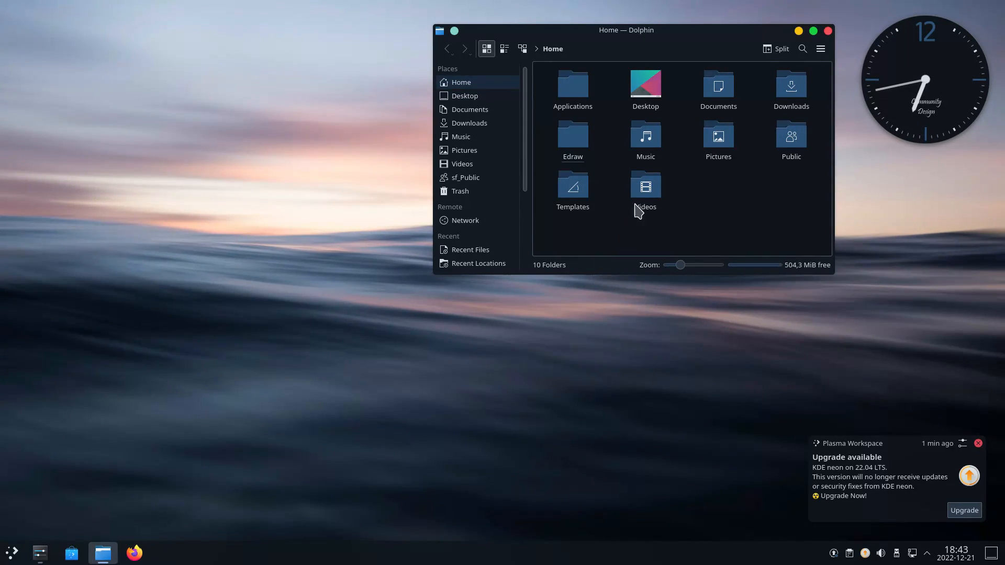
click(718, 136)
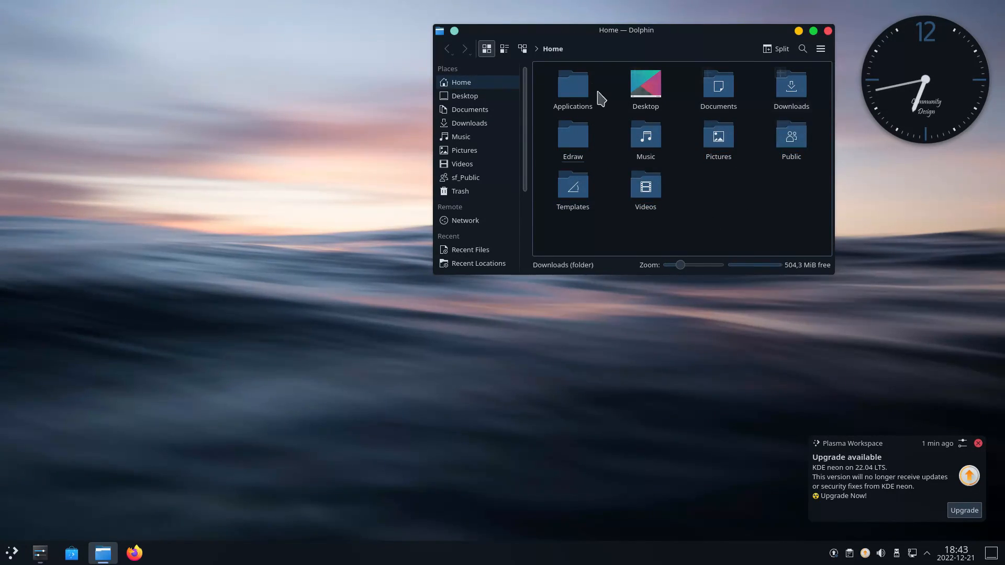
click(39, 551)
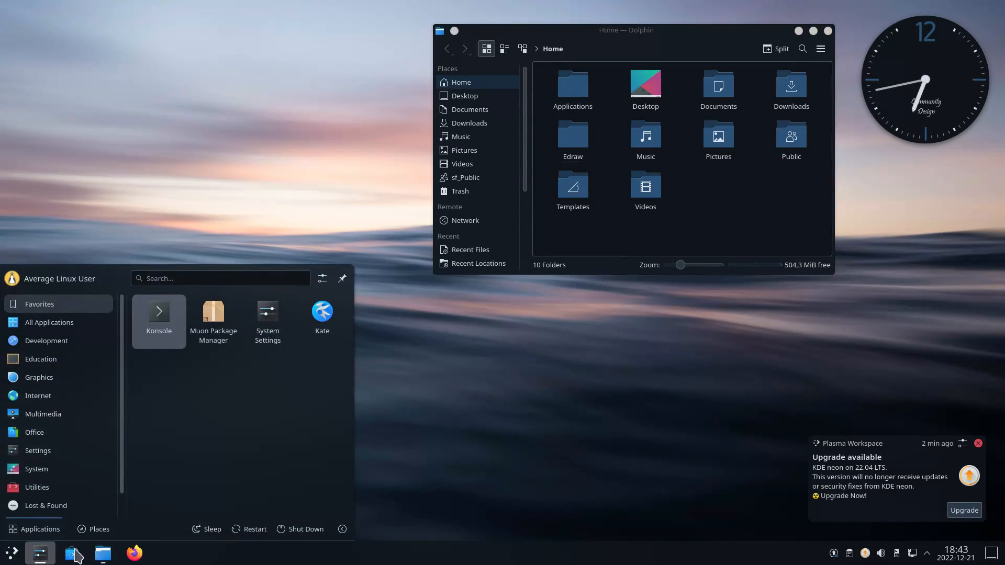
click(955, 553)
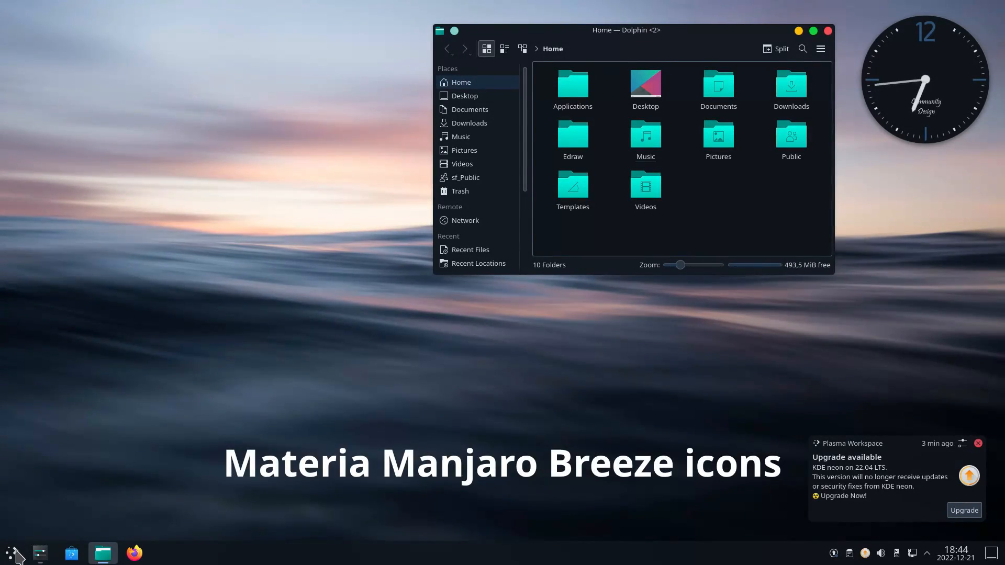
click(12, 552)
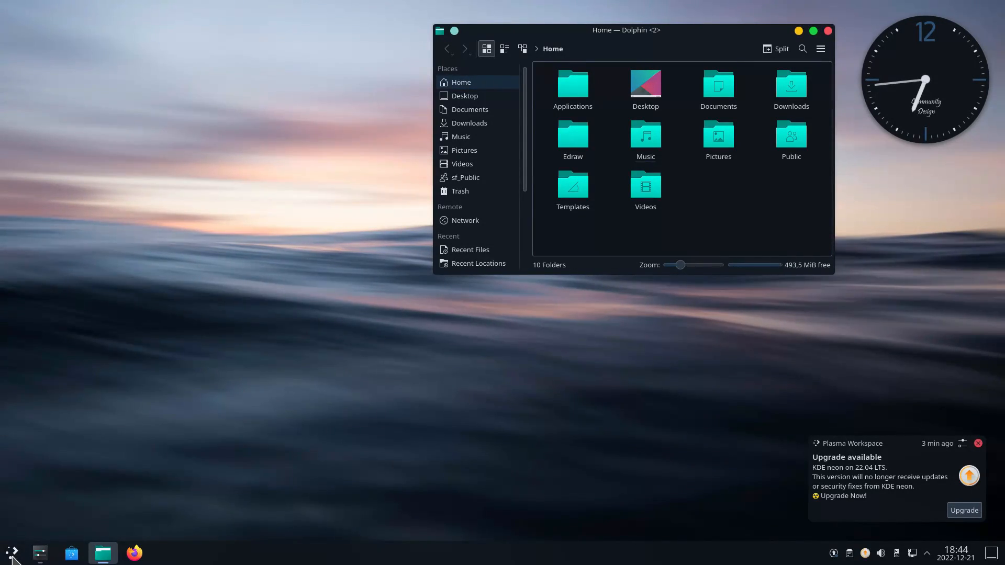
mouse_move(998, 552)
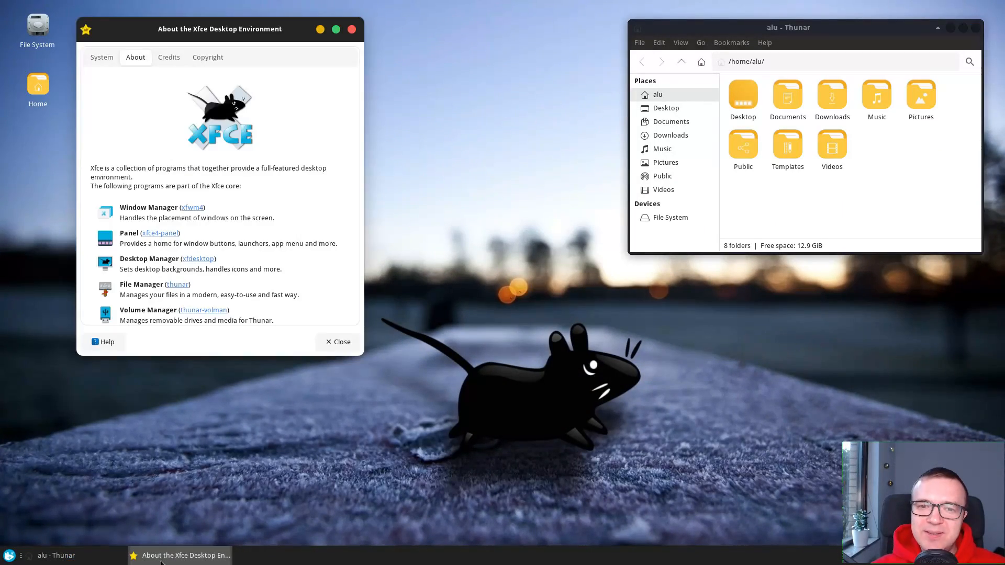
mouse_move(232, 526)
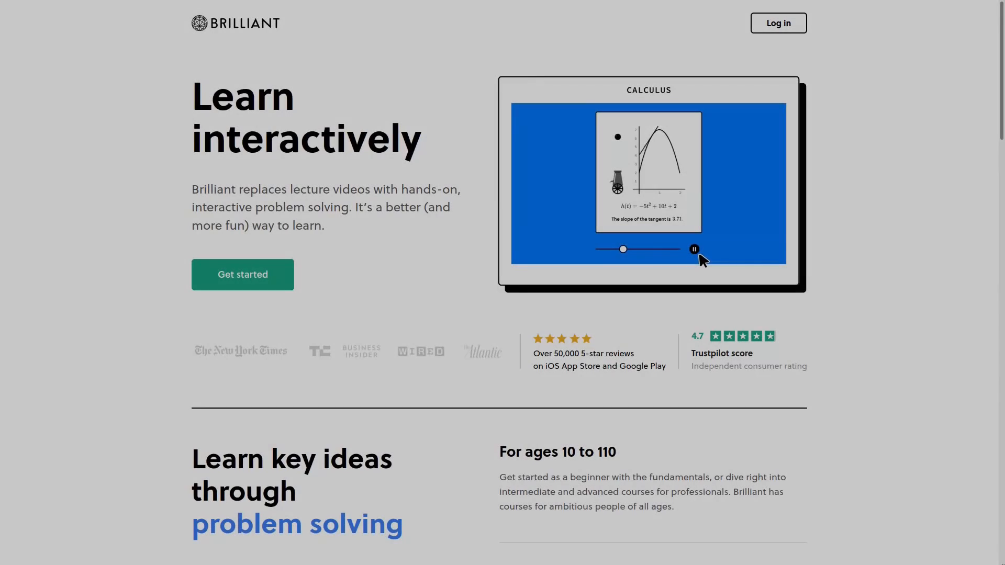
- Browse Brilliant's course catalogue through the Math, Science and Computer Science sections
scroll(down, 3)
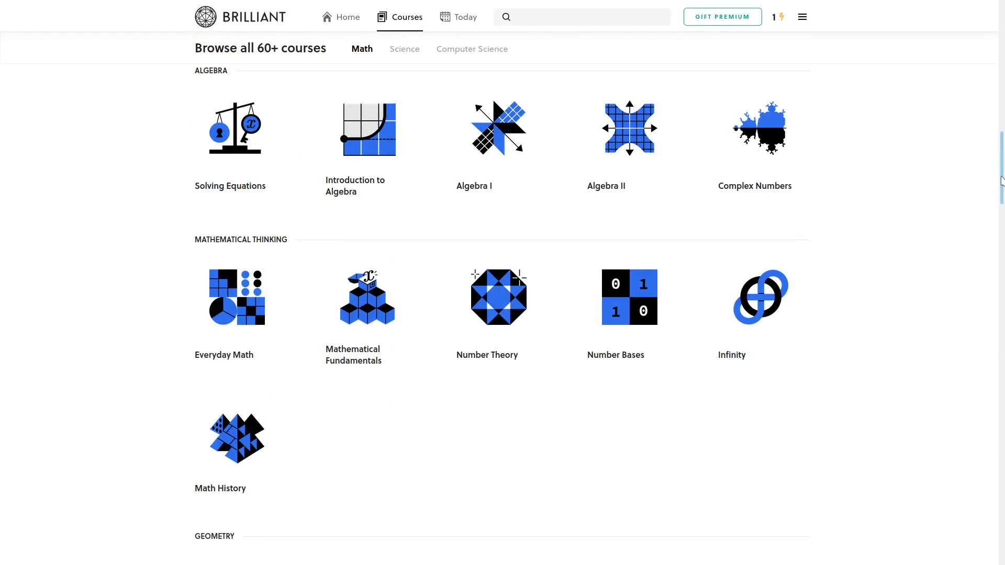
scroll(down, 3)
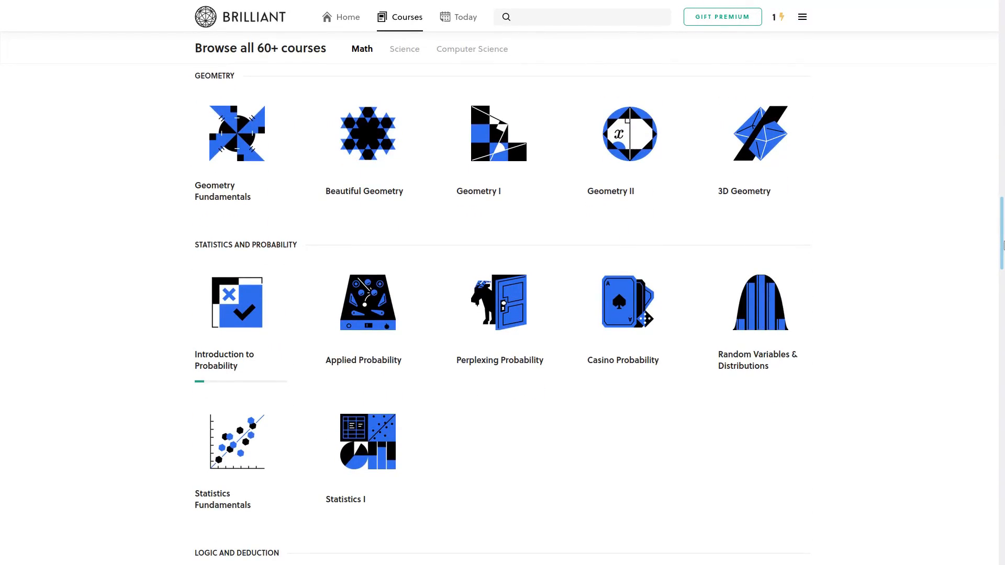
scroll(down, 3)
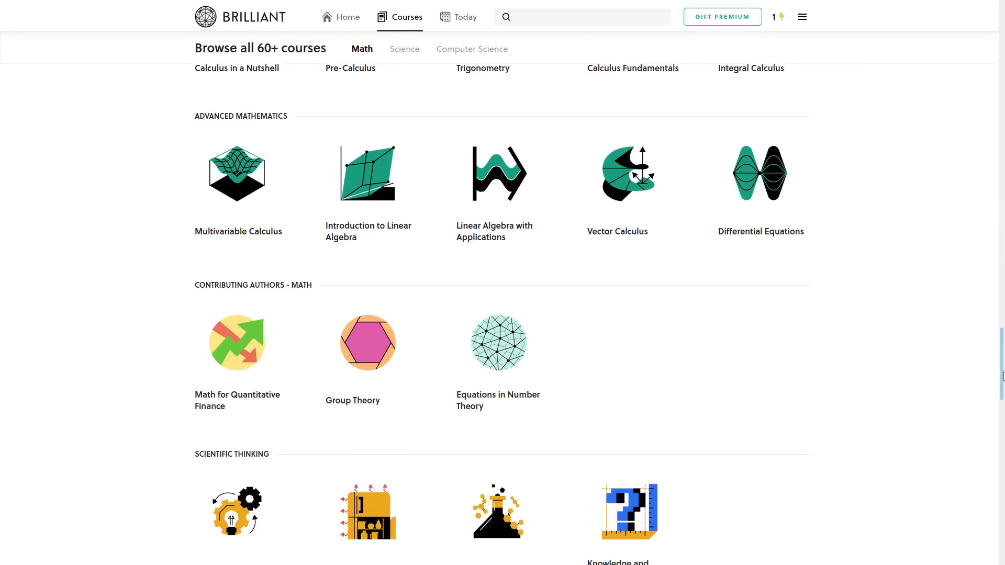
click(404, 49)
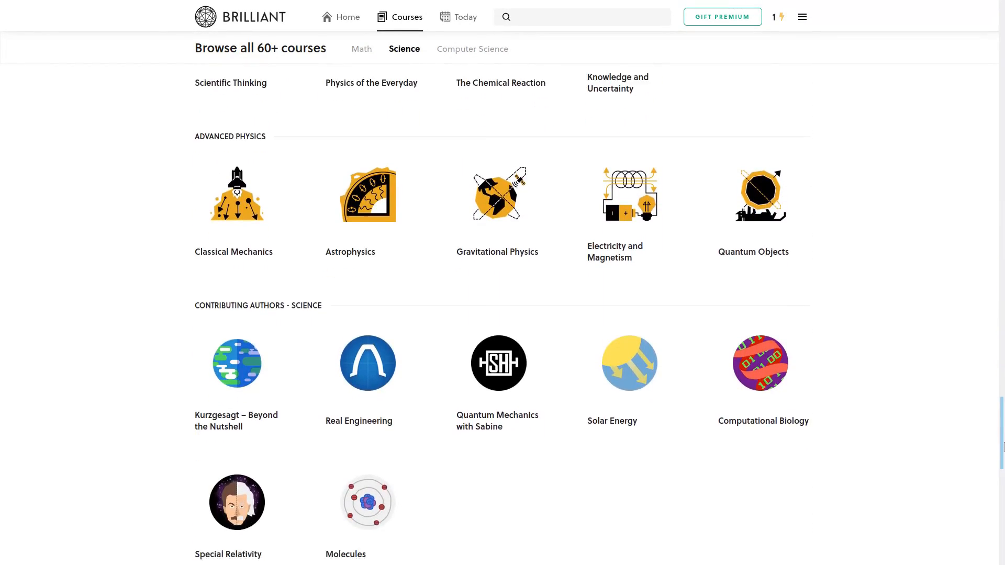
- Locate and open the Search Engines course in Brilliant
scroll(down, 3)
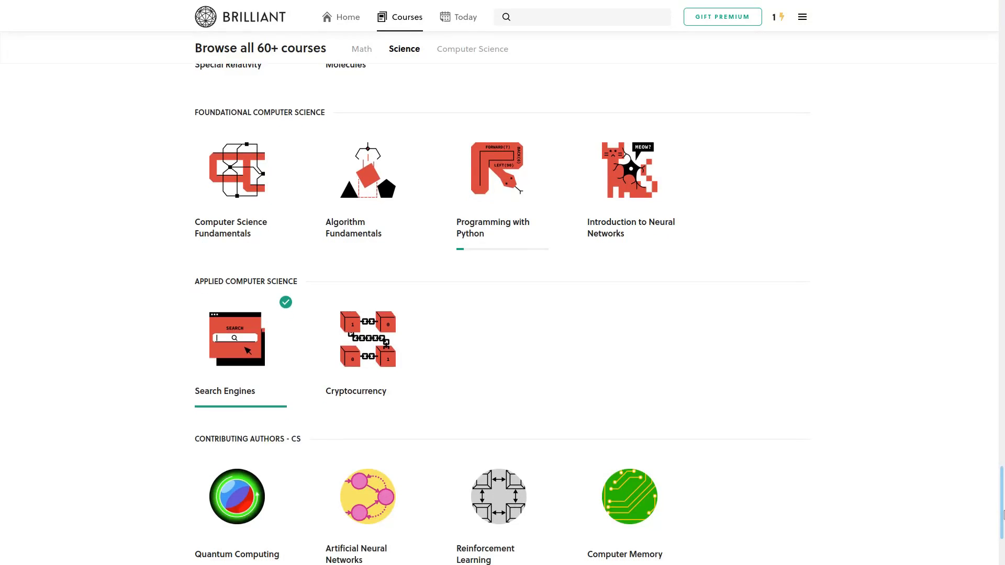
scroll(up, 3)
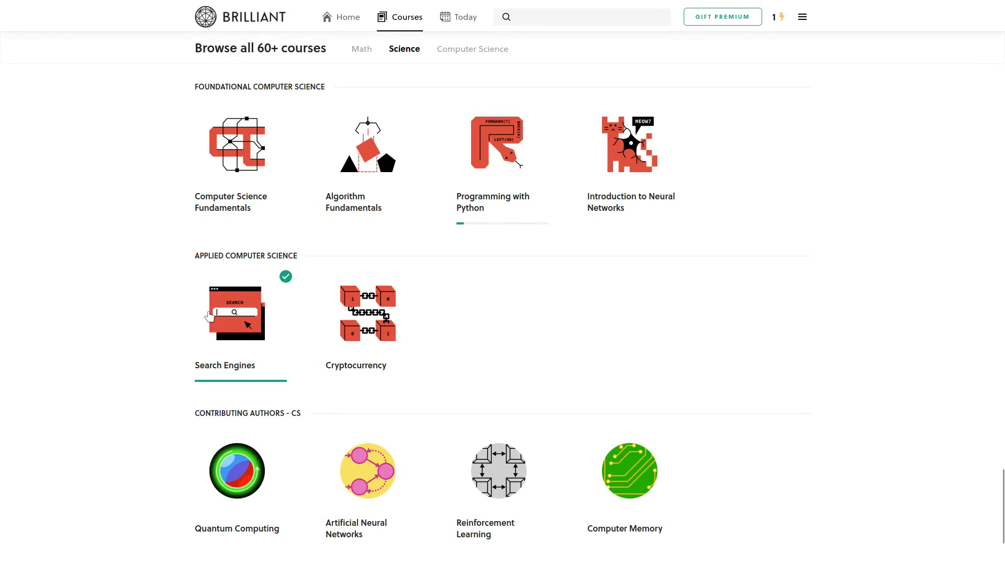
click(237, 313)
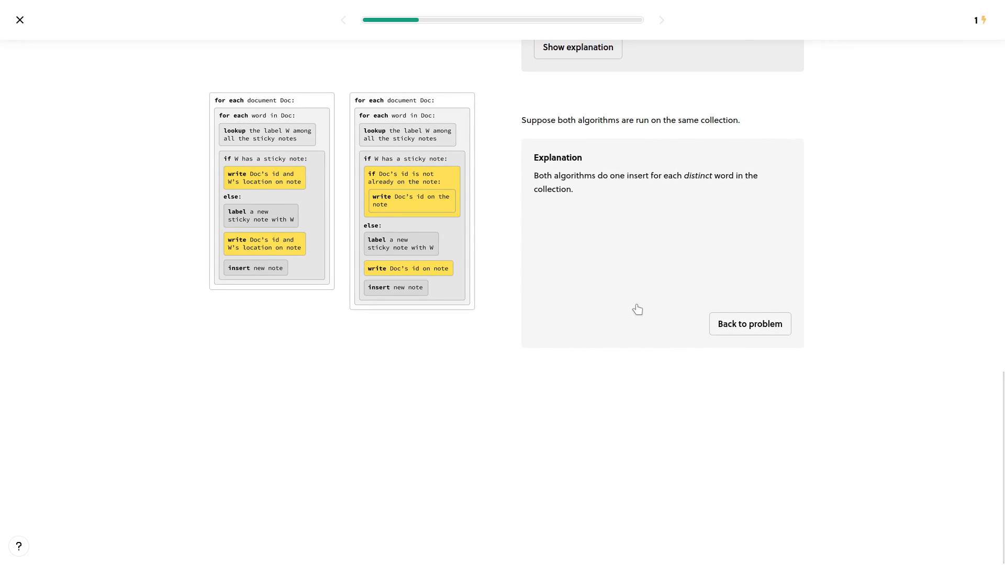
- Return from the explanation panel to the problem showing both algorithms do equal lookups and inserts
click(748, 324)
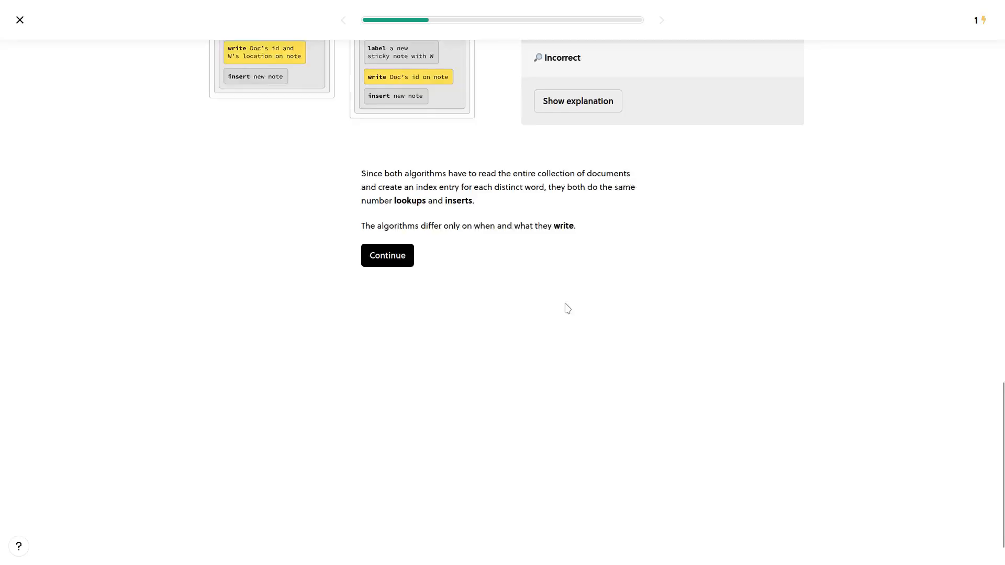
click(20, 18)
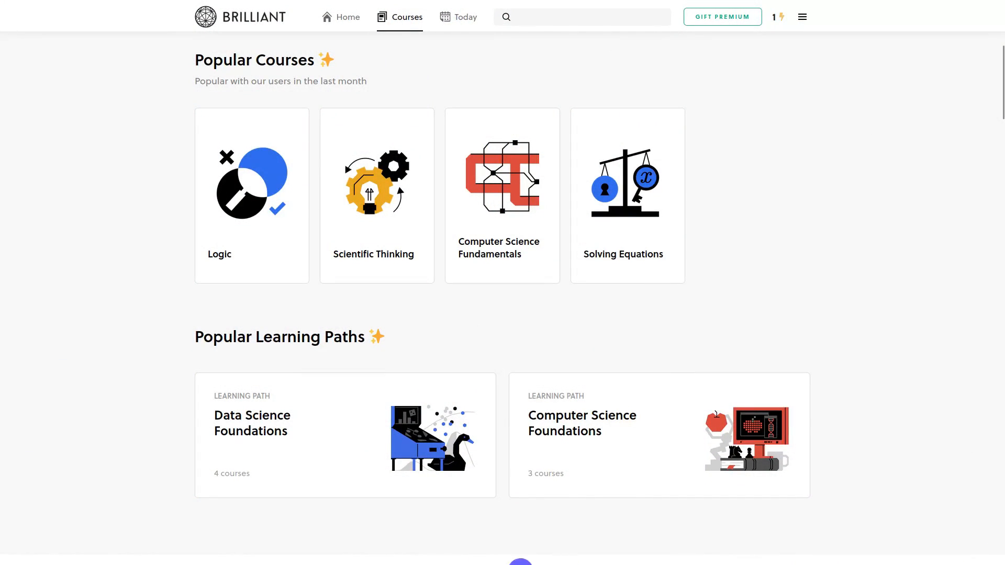
mouse_move(630, 455)
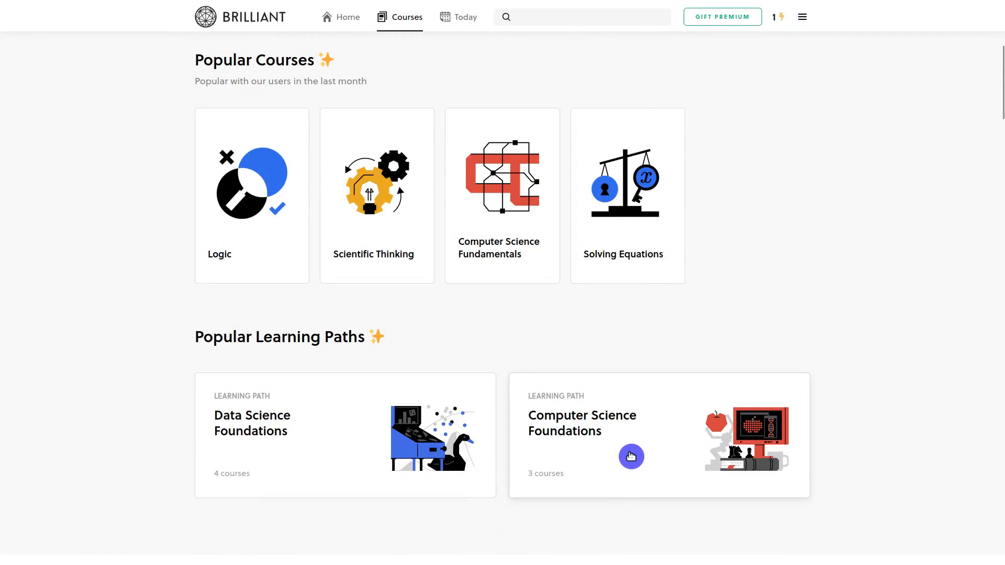
mouse_move(664, 533)
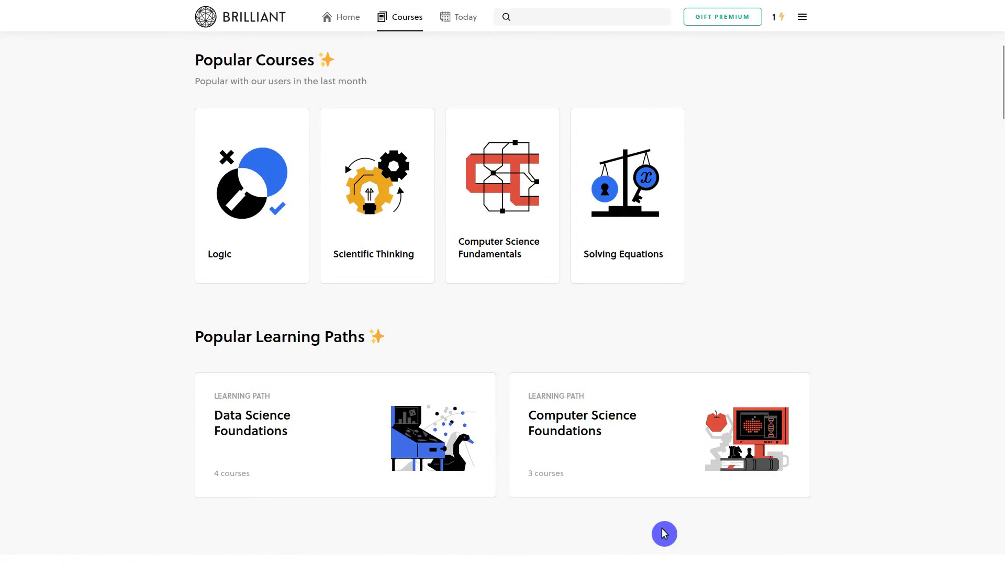
mouse_move(280, 469)
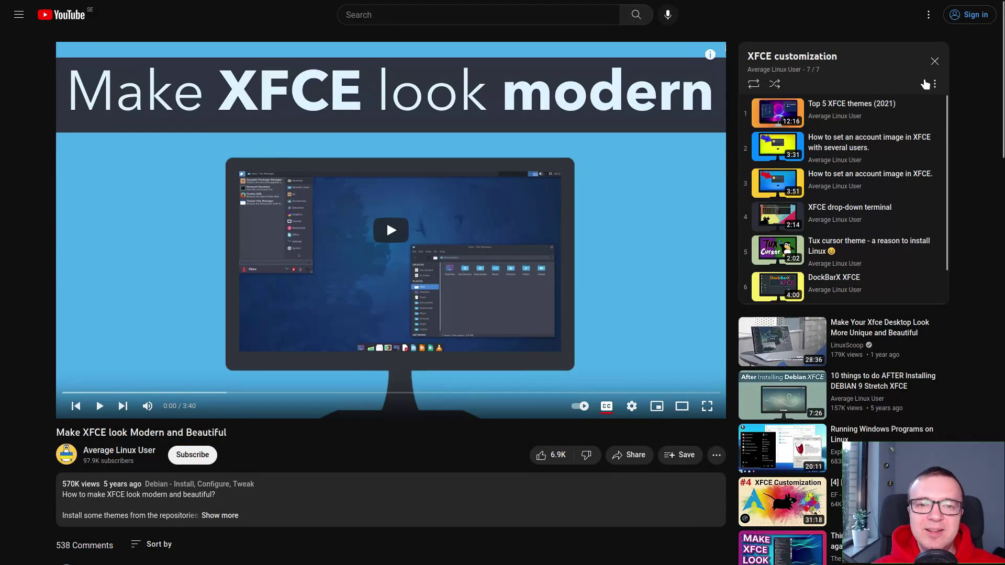
mouse_move(832, 274)
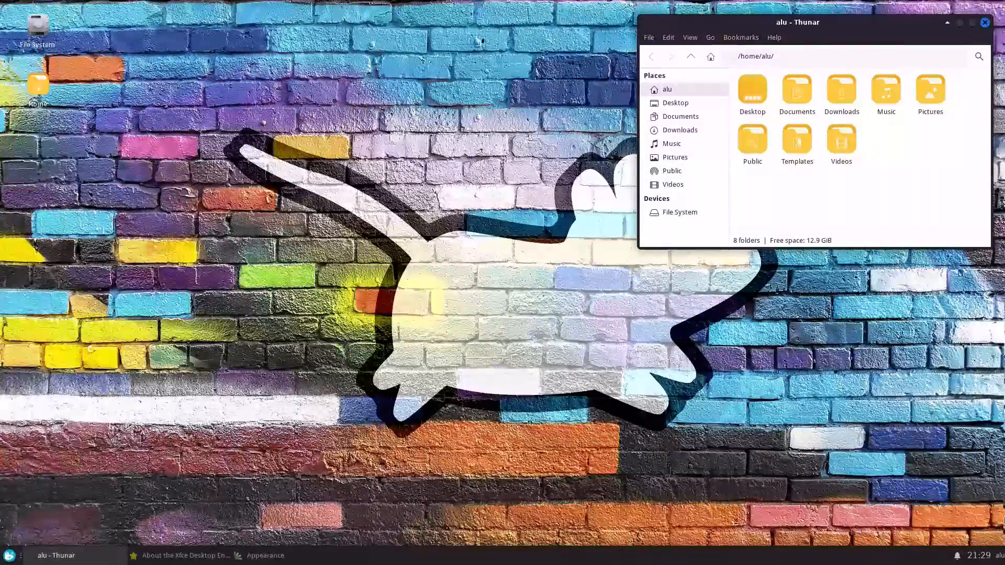
- In Xfce Appearance's Icons list, try Colloid's blue folders and reapply the Reversal icon theme
click(264, 555)
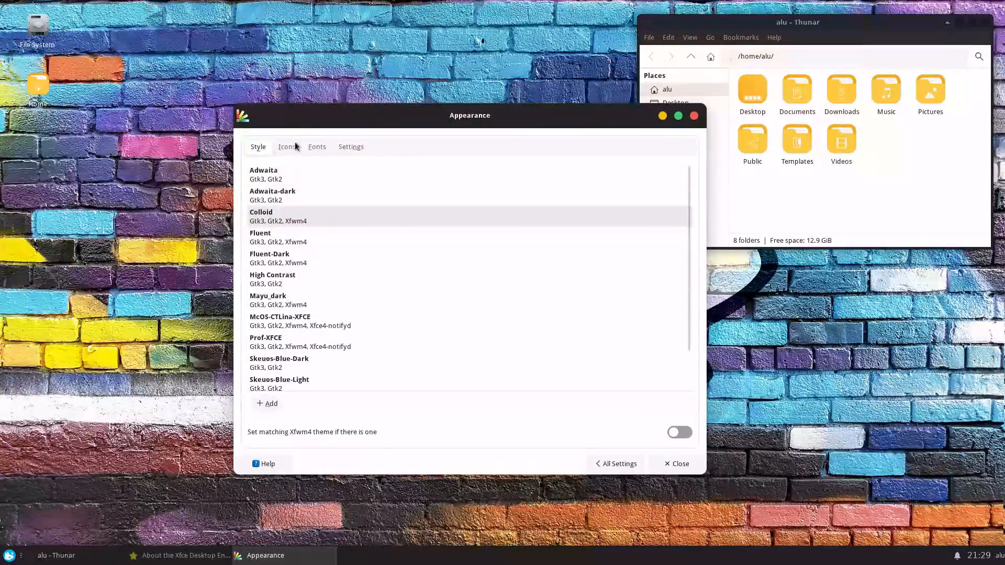
click(286, 146)
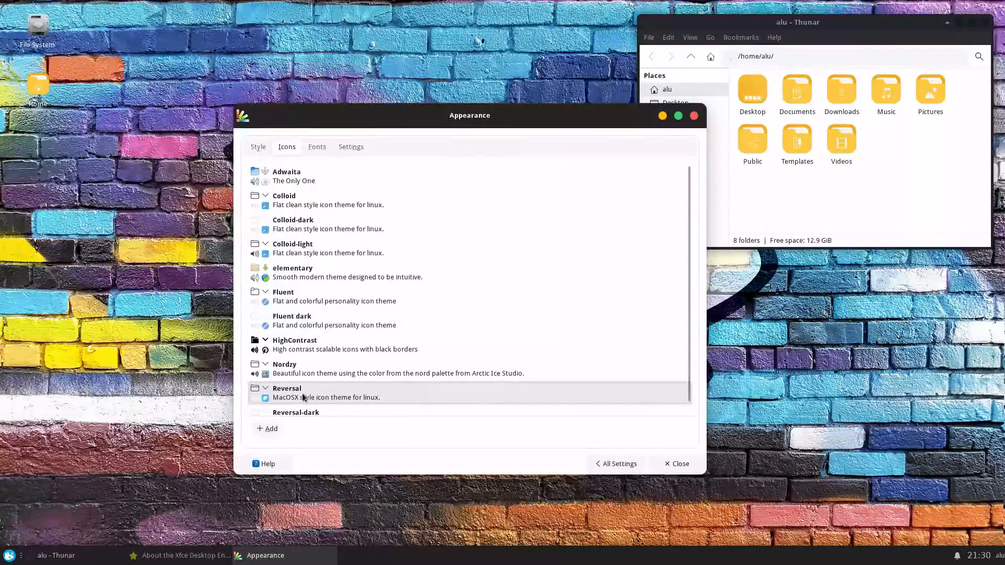
click(284, 196)
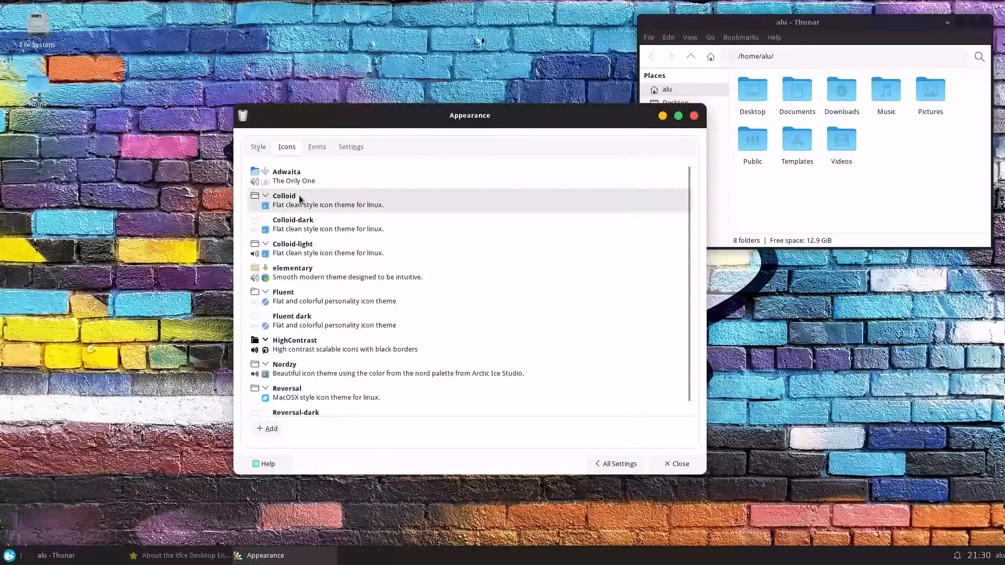
click(287, 387)
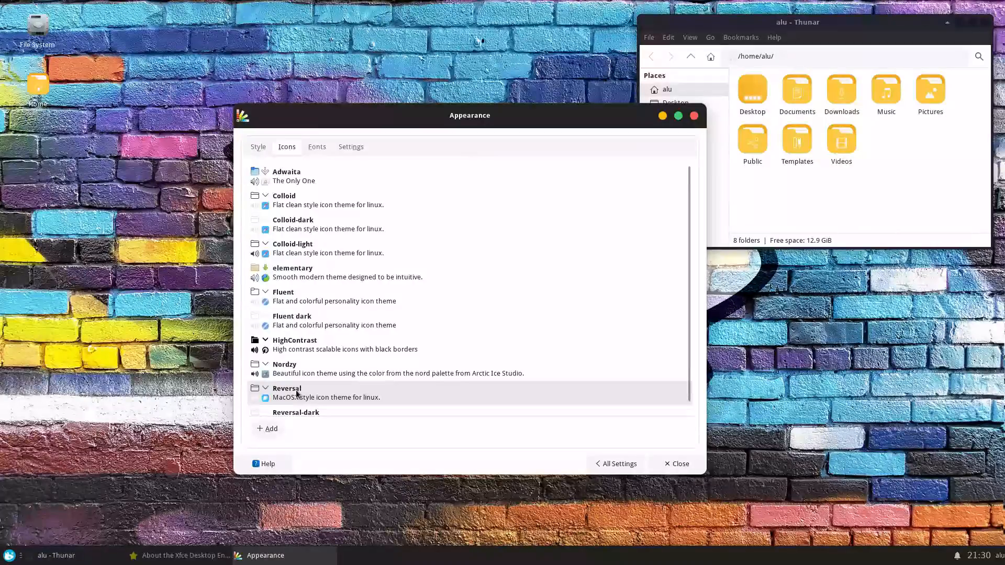
click(182, 554)
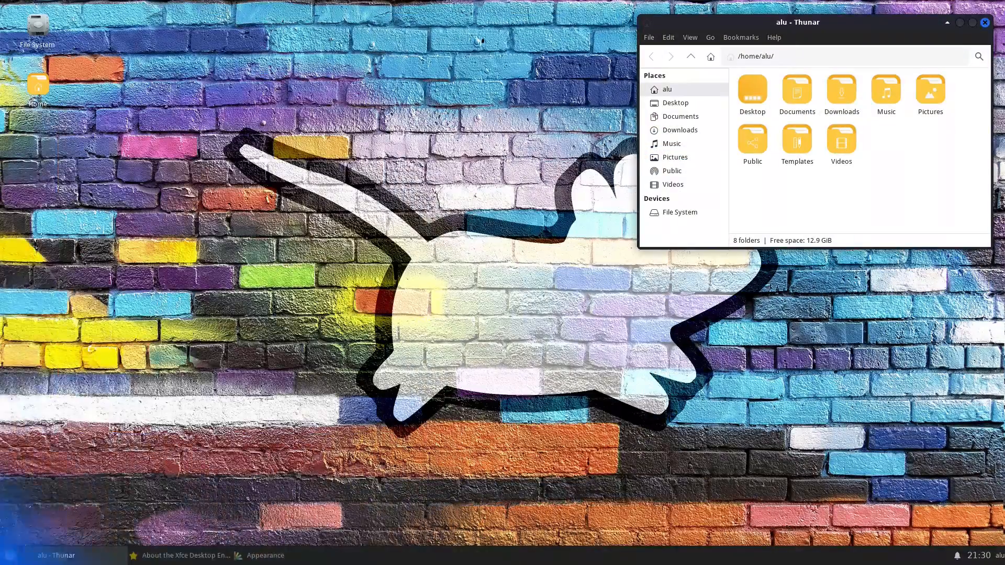
click(9, 555)
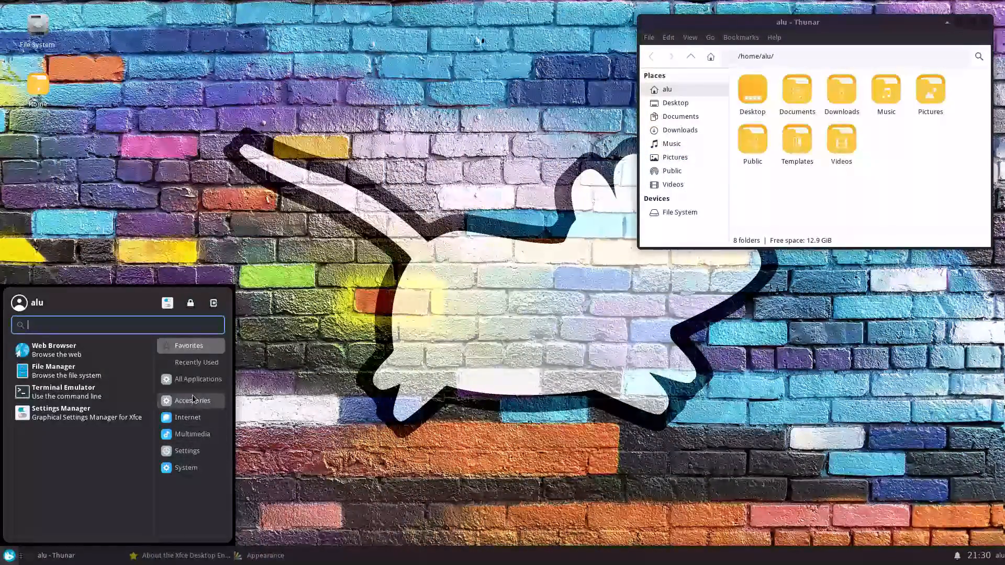
mouse_move(226, 490)
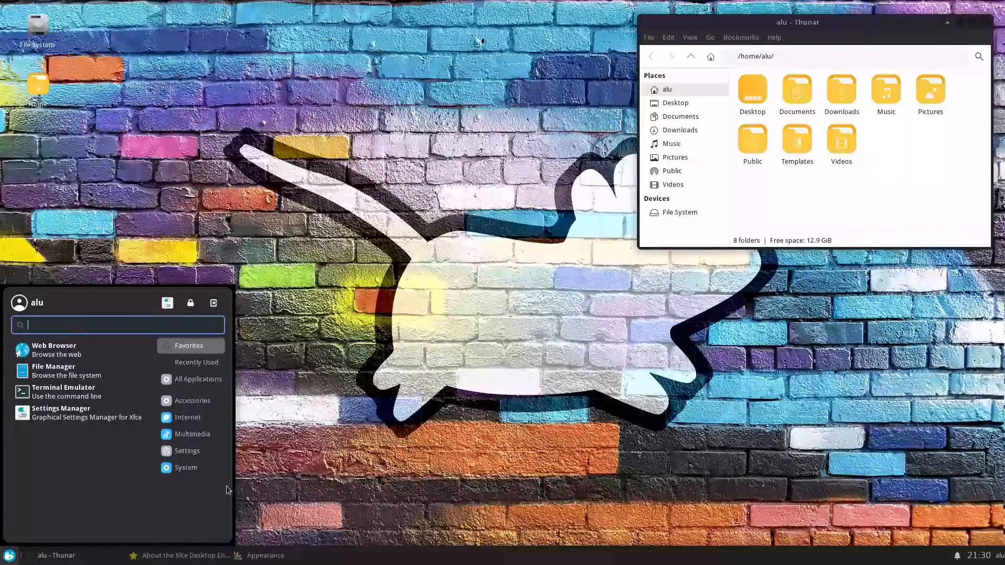
click(967, 555)
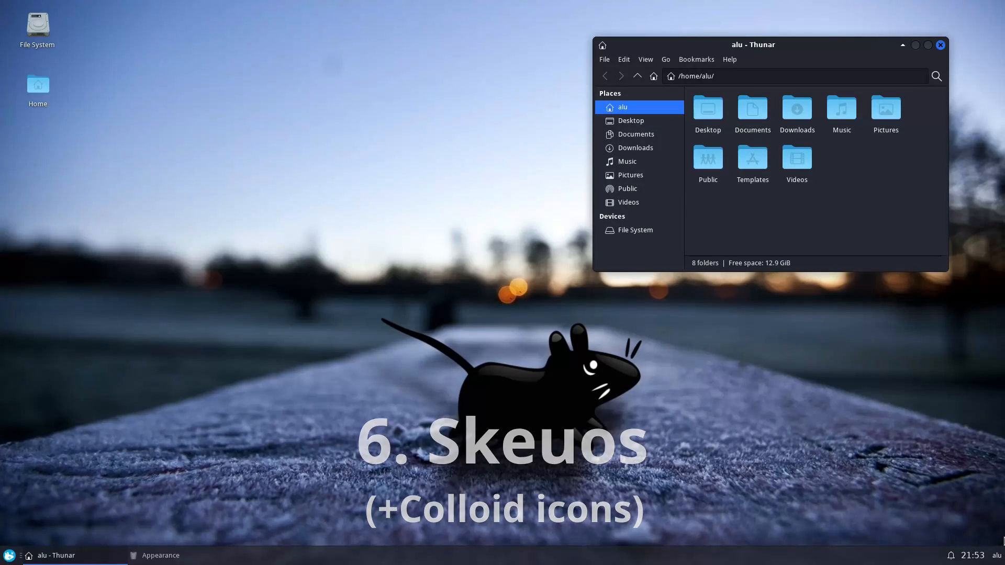
click(795, 159)
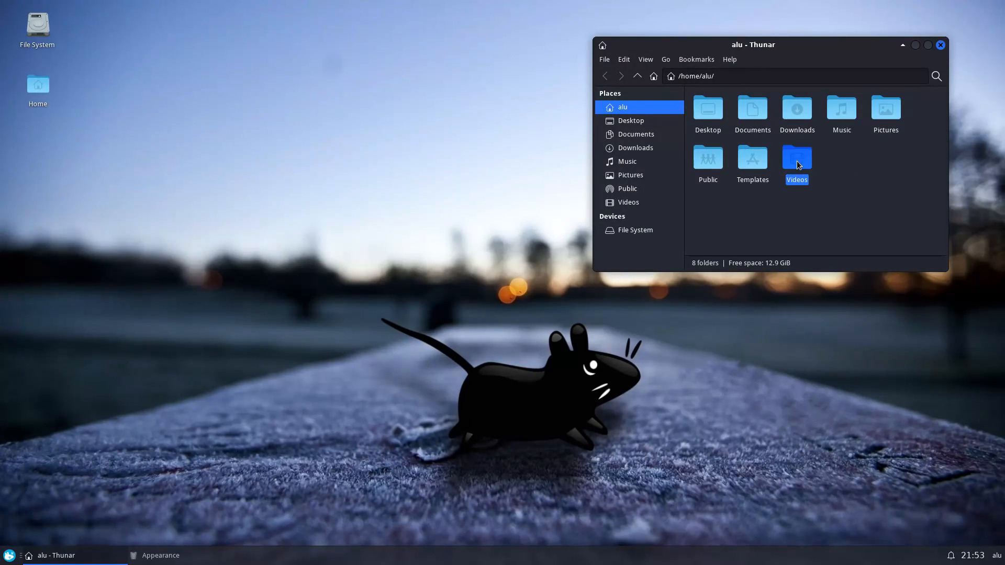
click(752, 158)
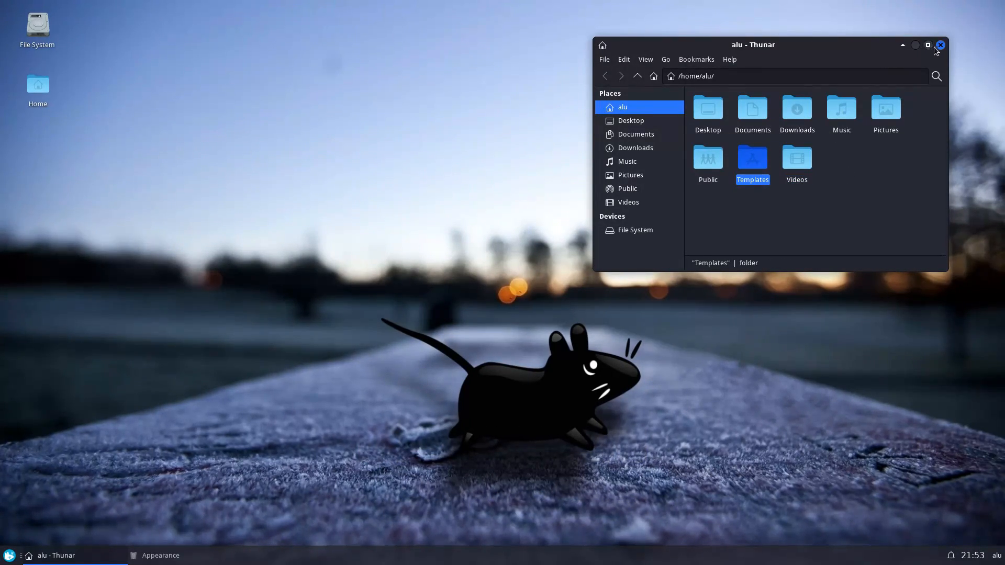
mouse_move(836, 49)
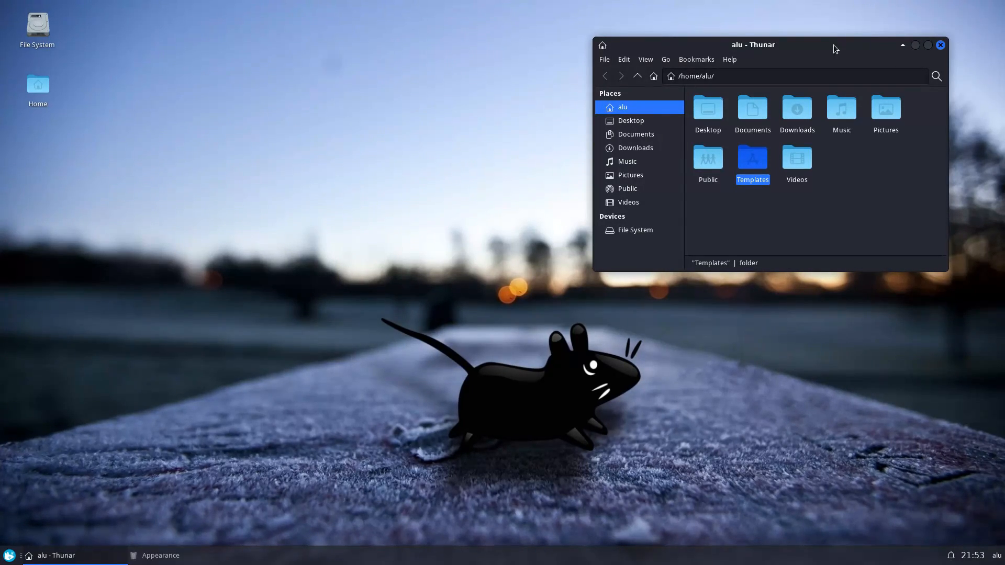
mouse_move(846, 219)
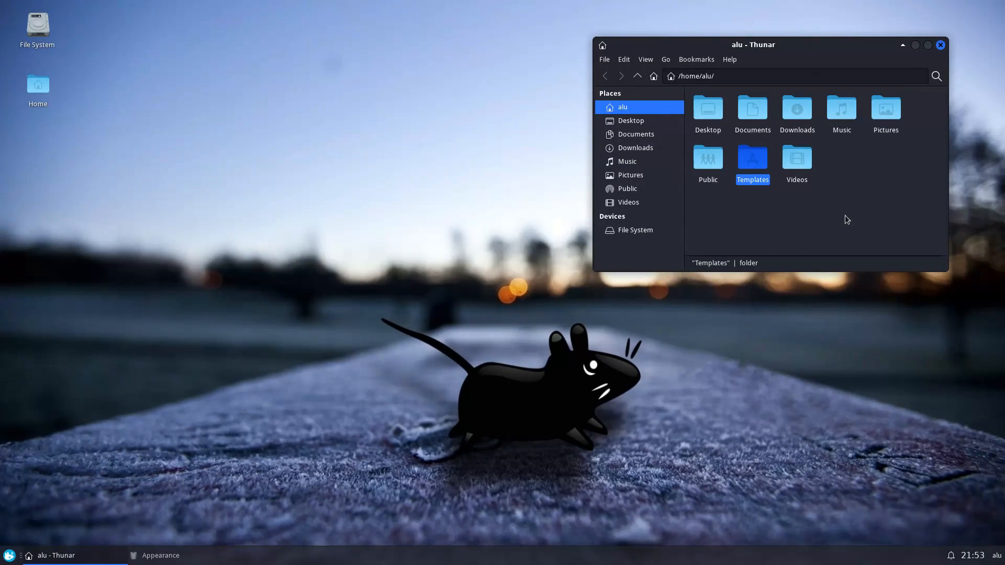
click(846, 219)
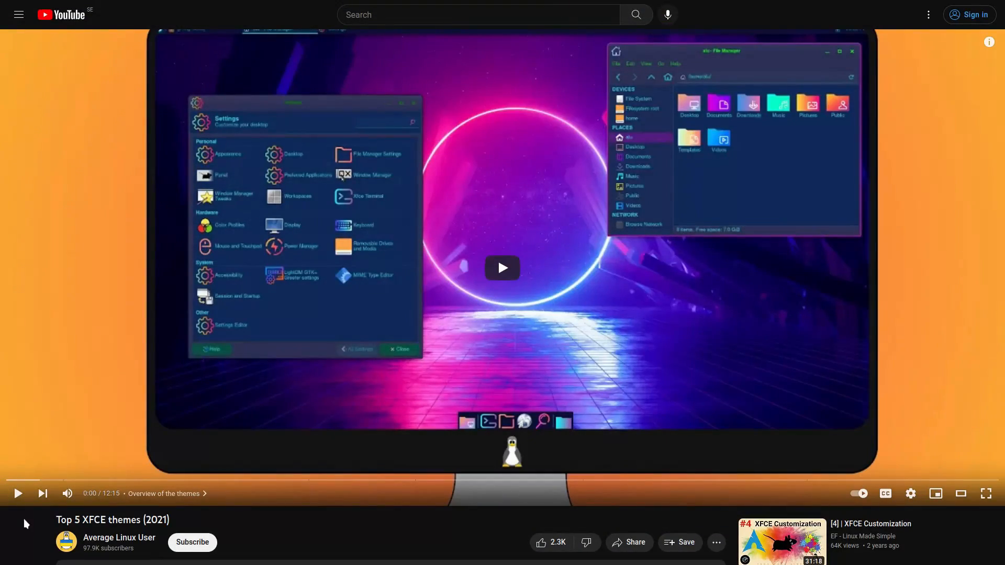
click(501, 268)
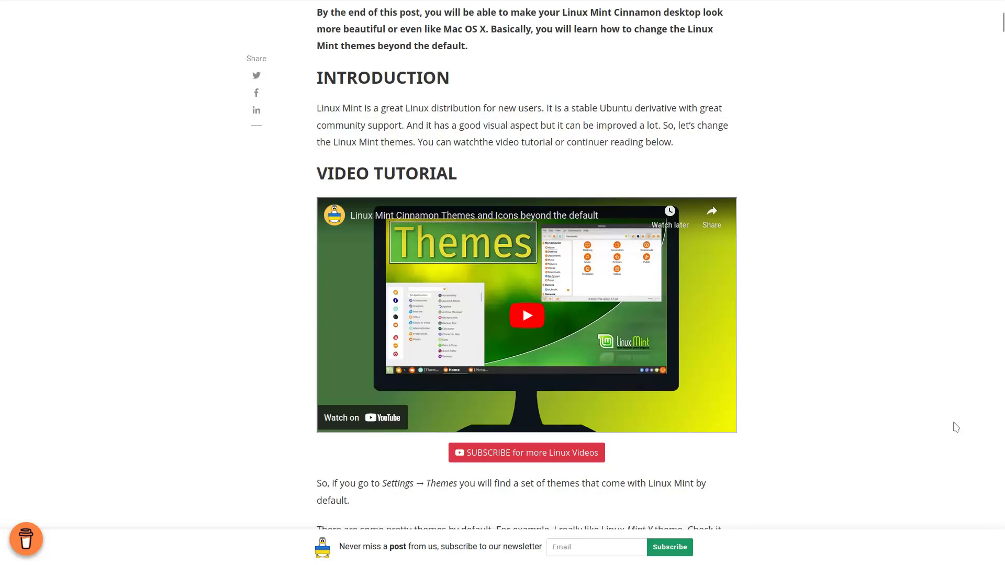
scroll(up, 3)
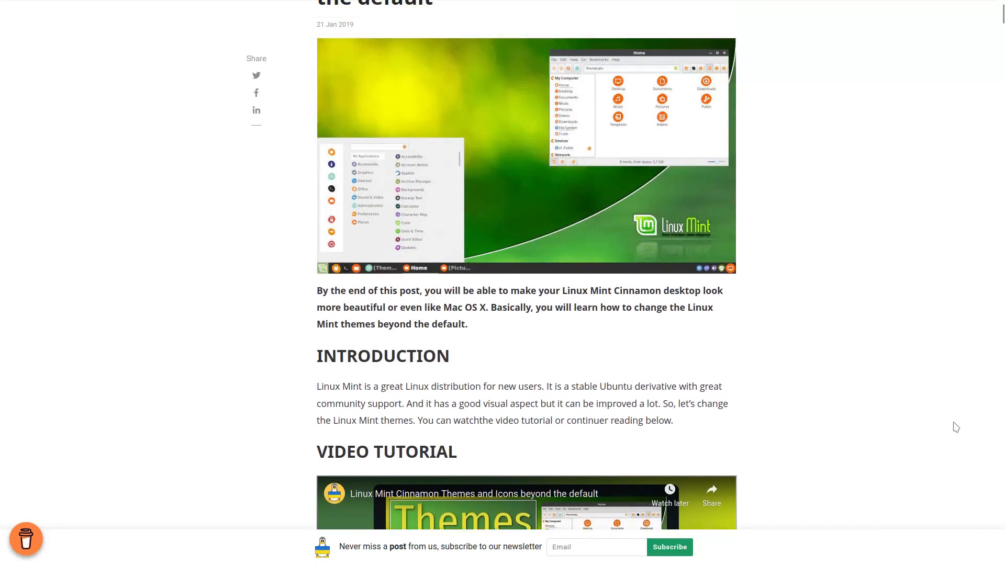
scroll(up, 3)
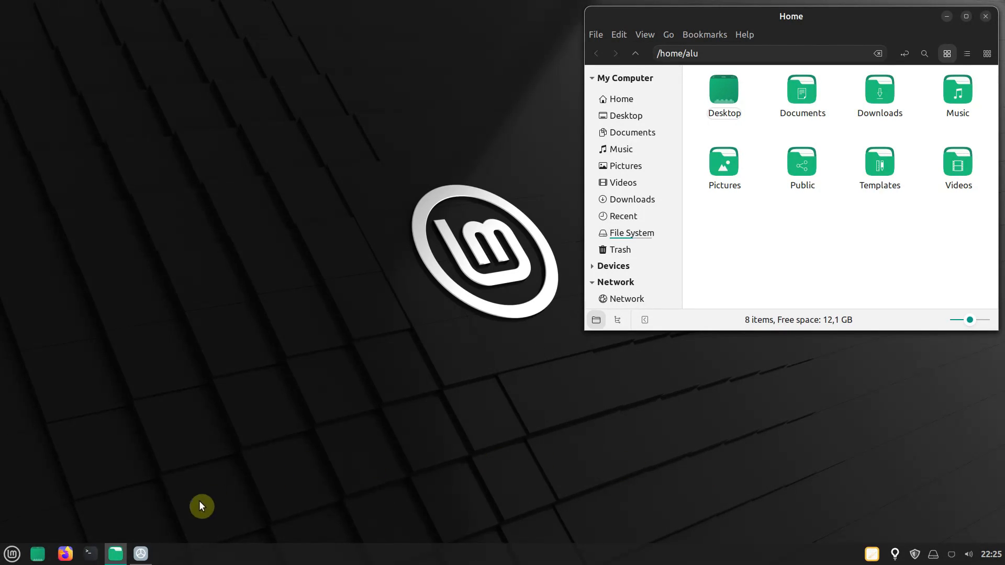
- Look at Cinnamon's System Settings themes page, return to the overview and close the window
click(139, 553)
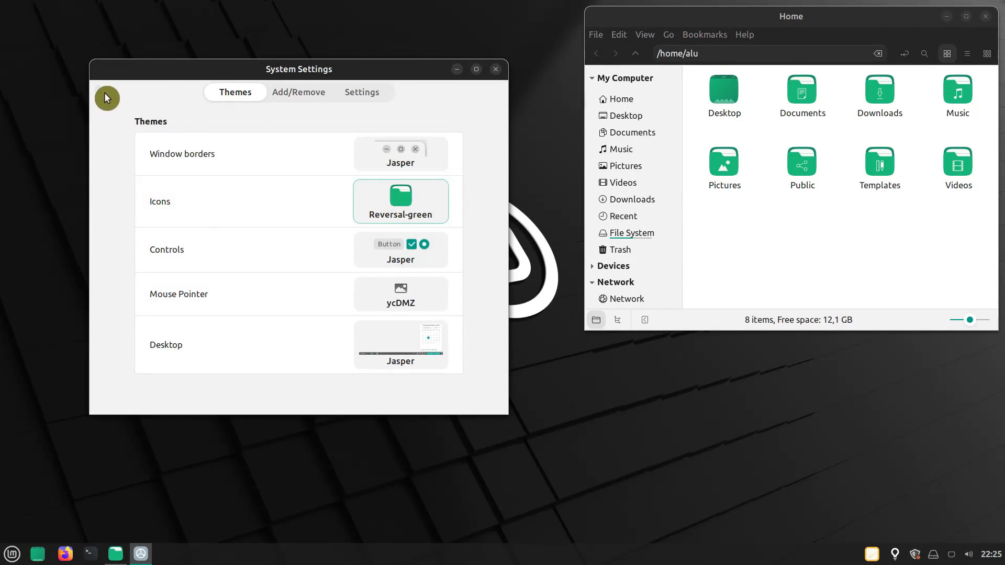
click(107, 99)
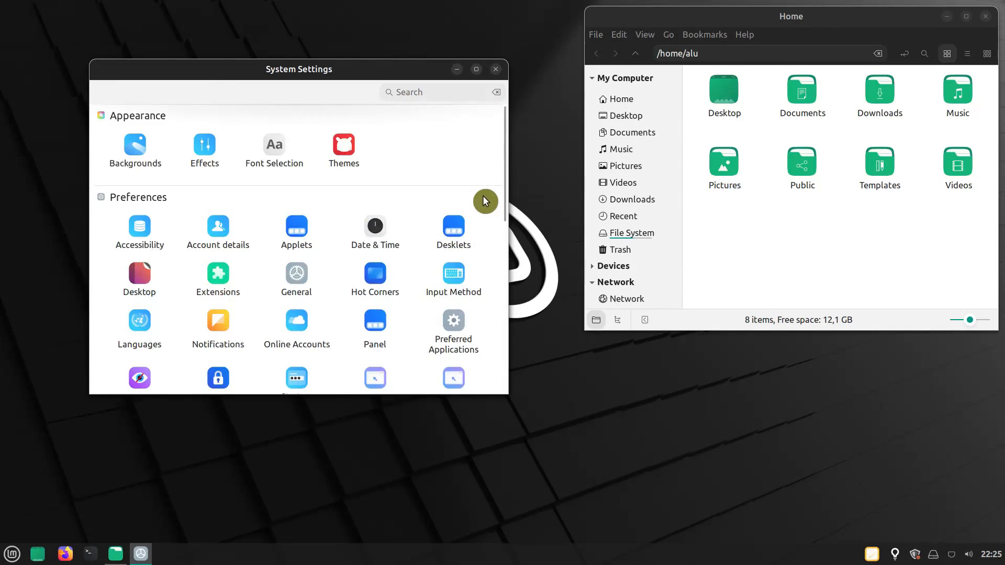
click(495, 69)
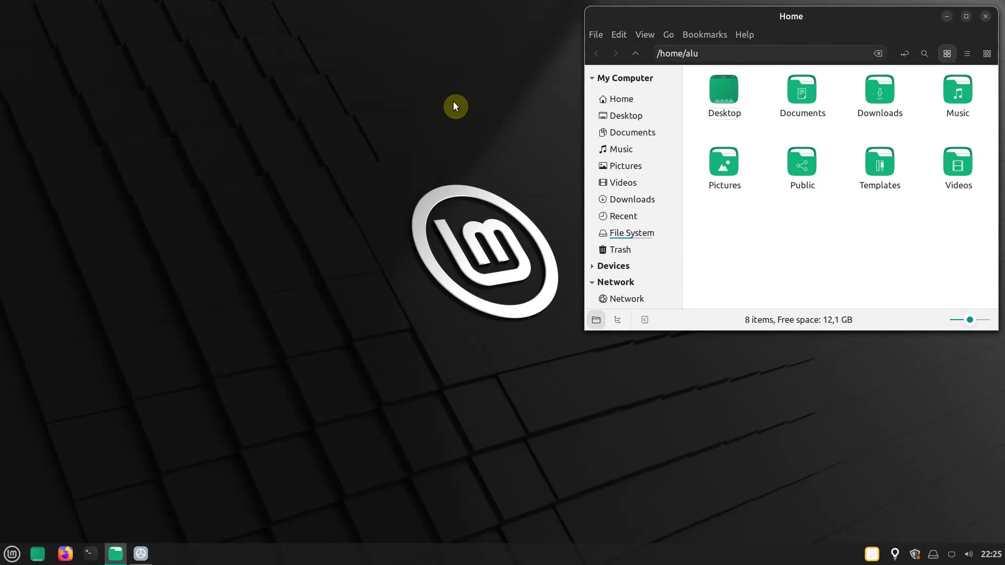
mouse_move(776, 84)
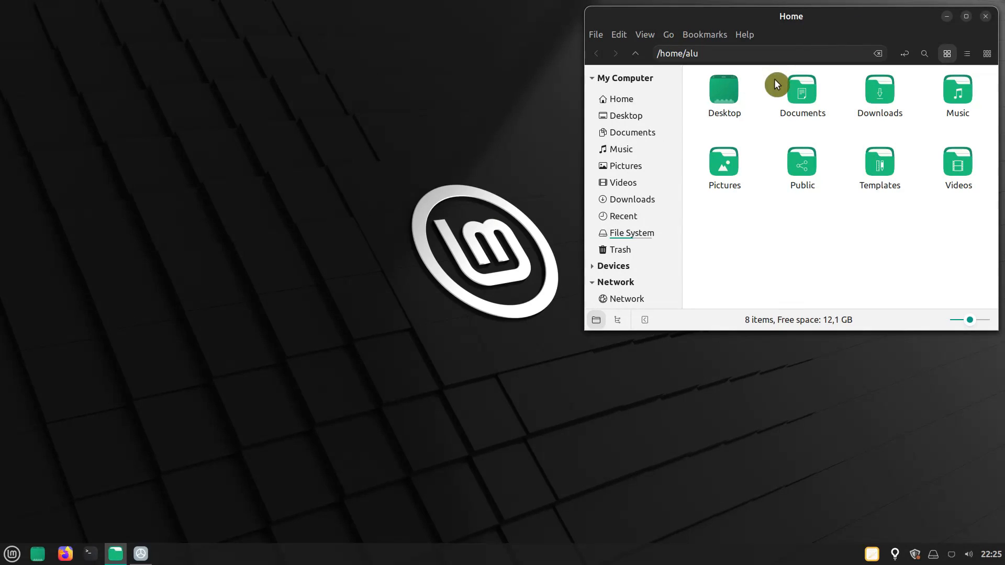
click(11, 553)
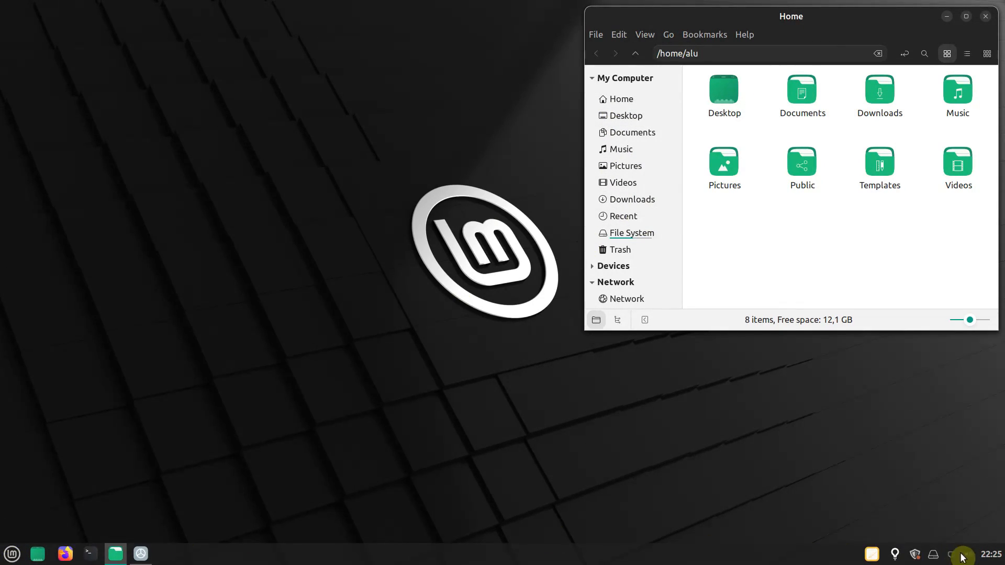
- Reopen System Settings > Themes and list the available control themes such as Adapta and Dracula
click(989, 555)
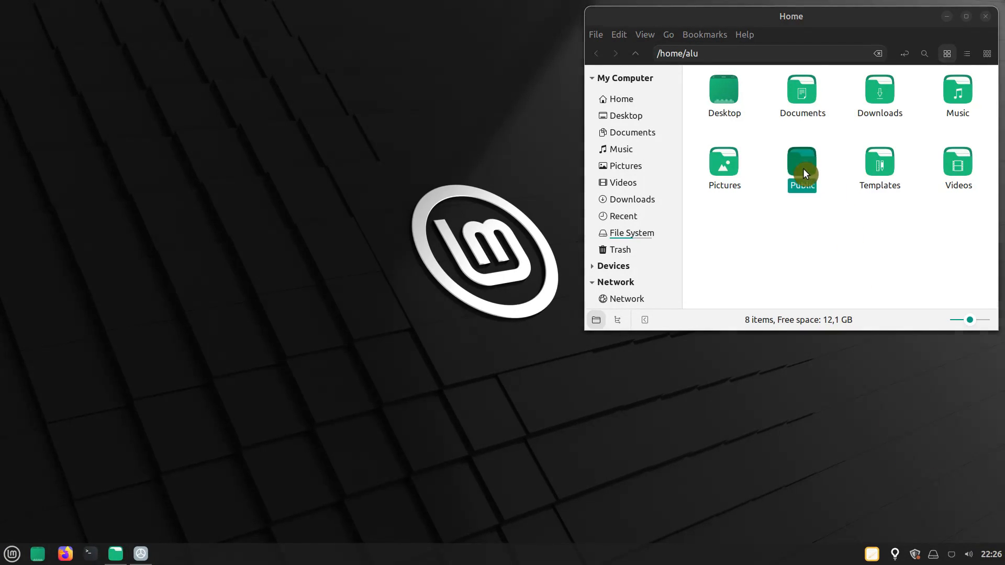
click(801, 96)
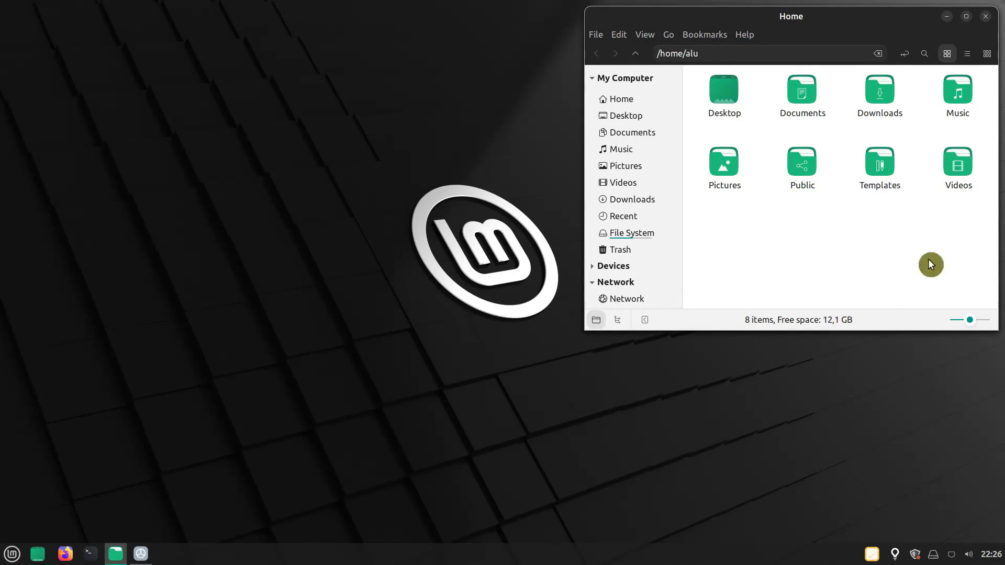
click(139, 553)
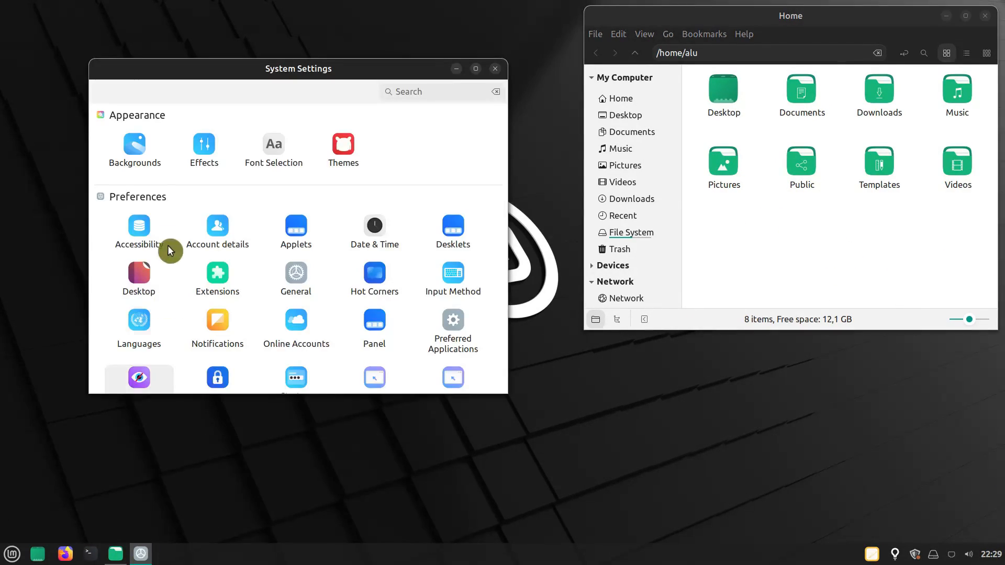
click(344, 150)
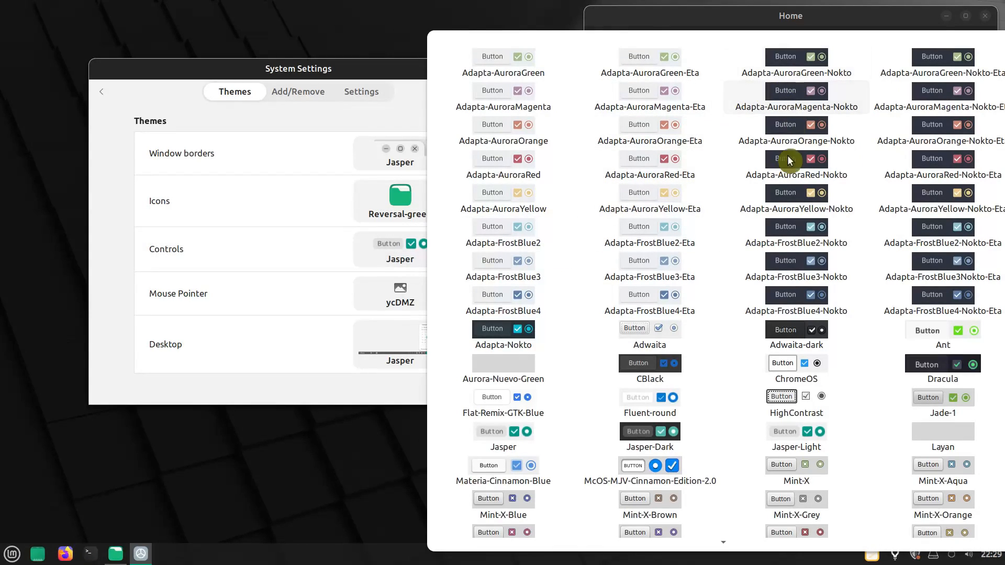
click(11, 551)
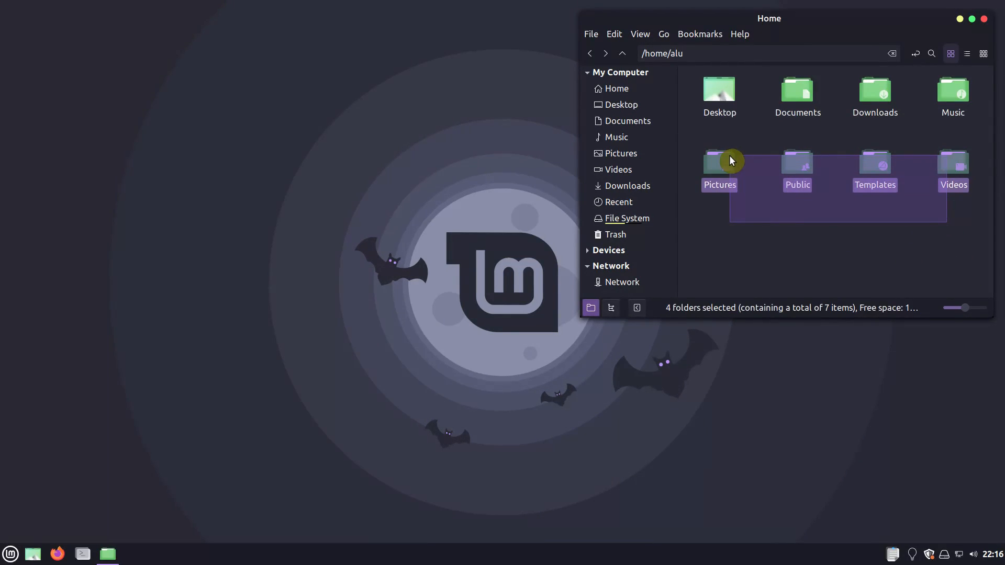
- Reach the Themes page of Cinnamon System Settings from the desktop
click(775, 262)
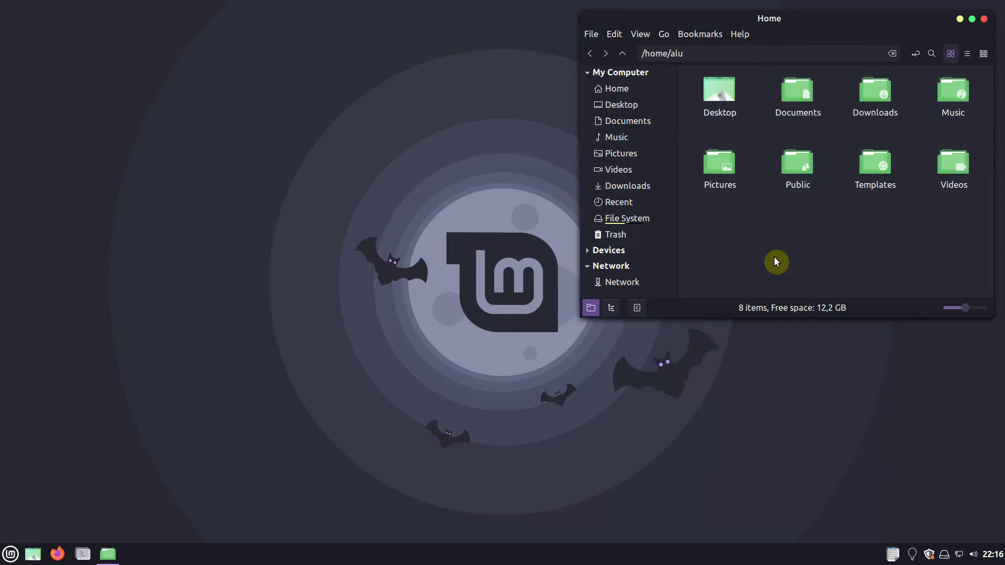
mouse_move(985, 24)
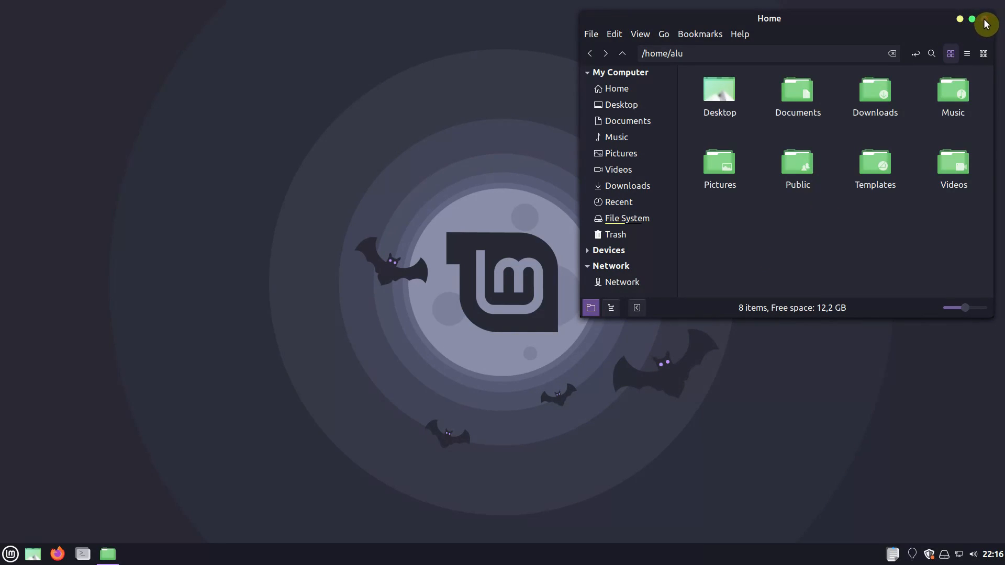
mouse_move(618, 153)
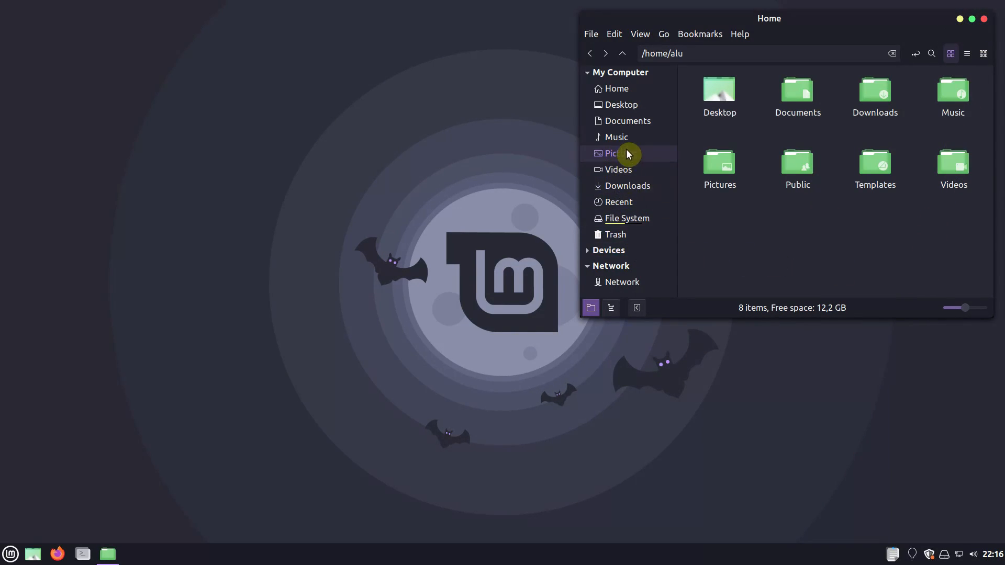
mouse_move(164, 496)
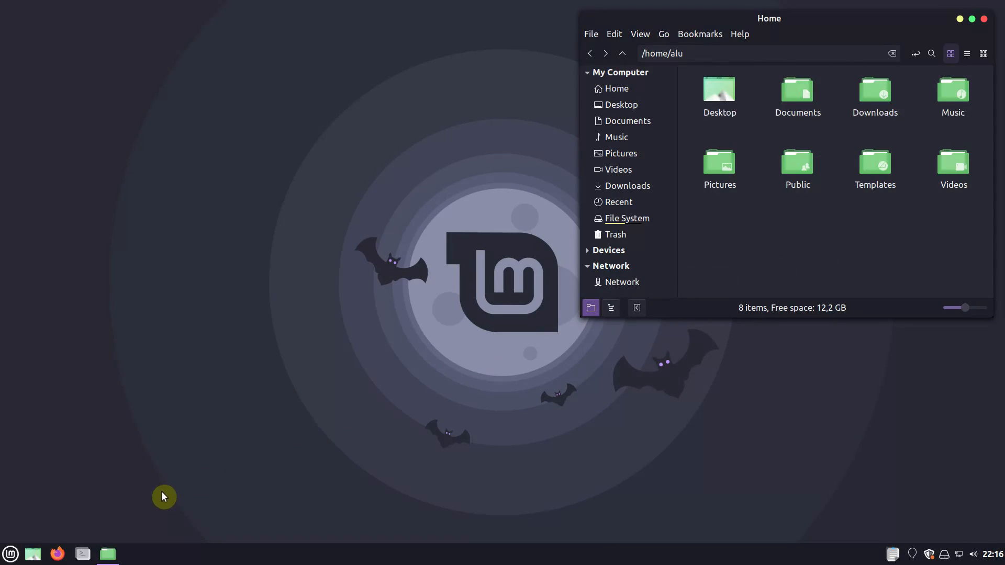
click(132, 554)
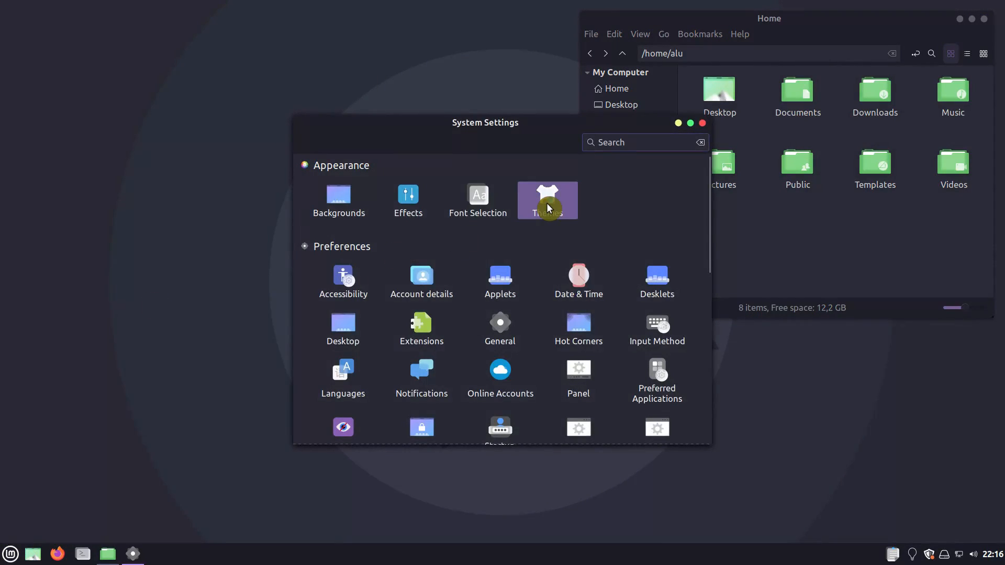
click(546, 200)
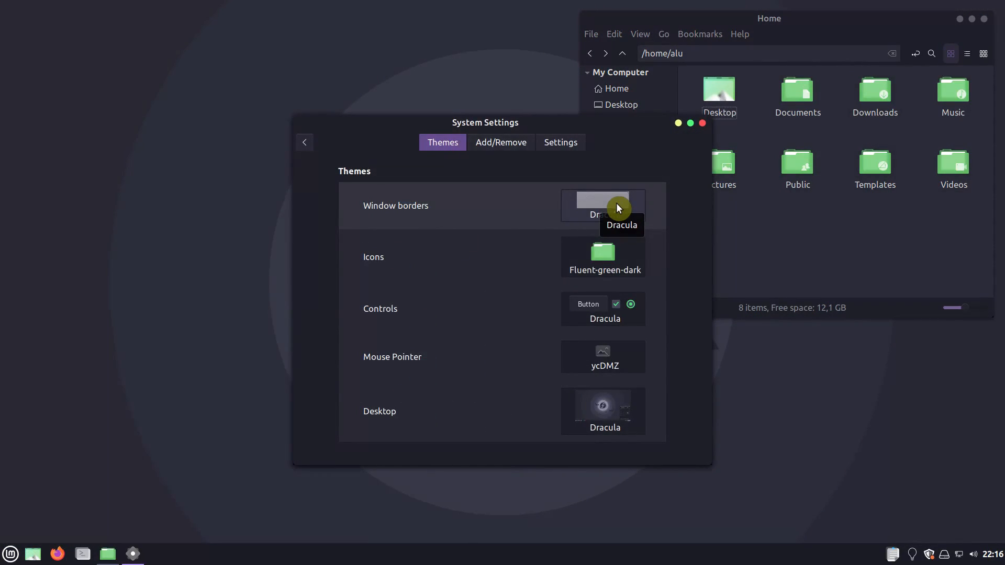
mouse_move(626, 295)
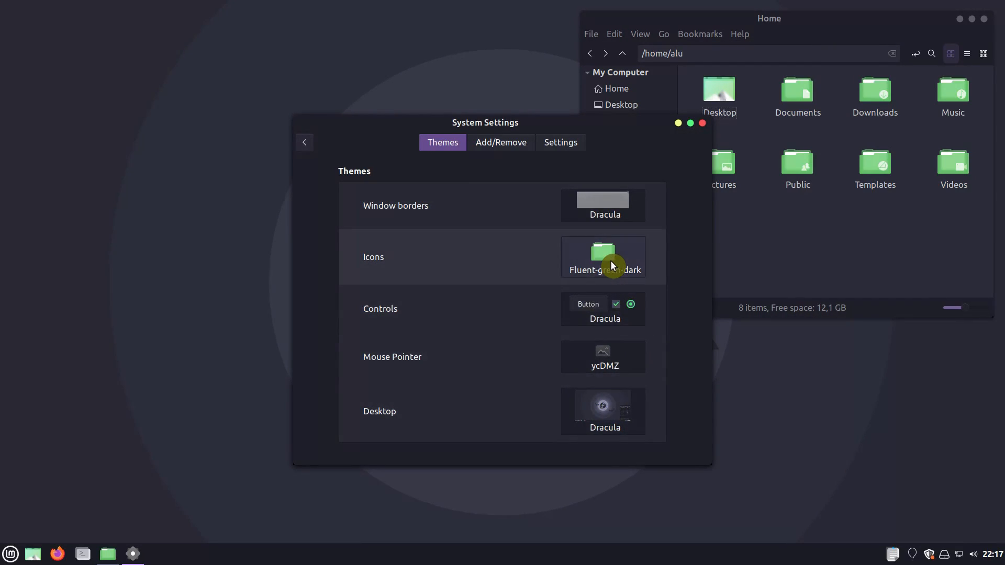
- Switch the icon theme to Fluent-green-dark so home folders turn green
click(602, 257)
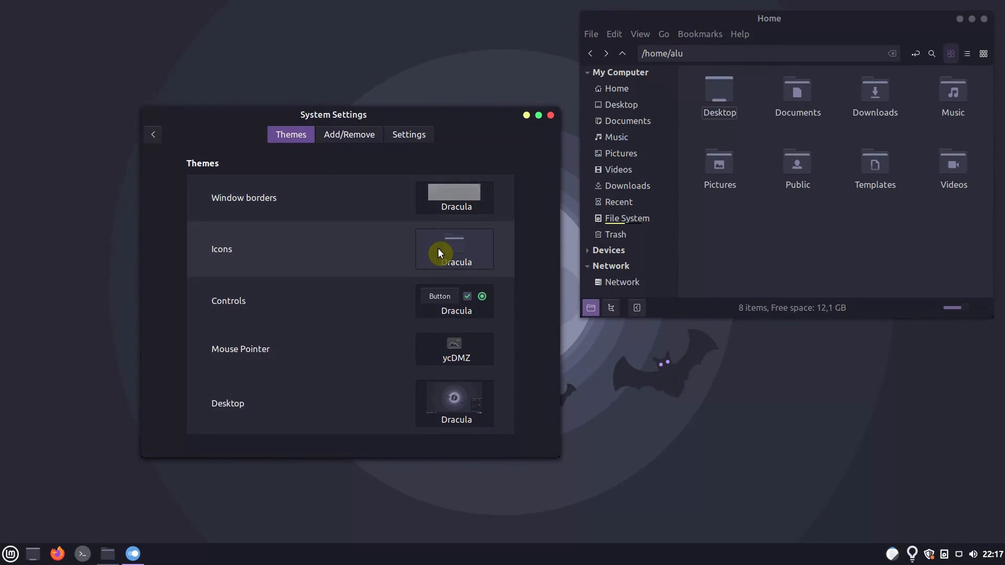
click(453, 250)
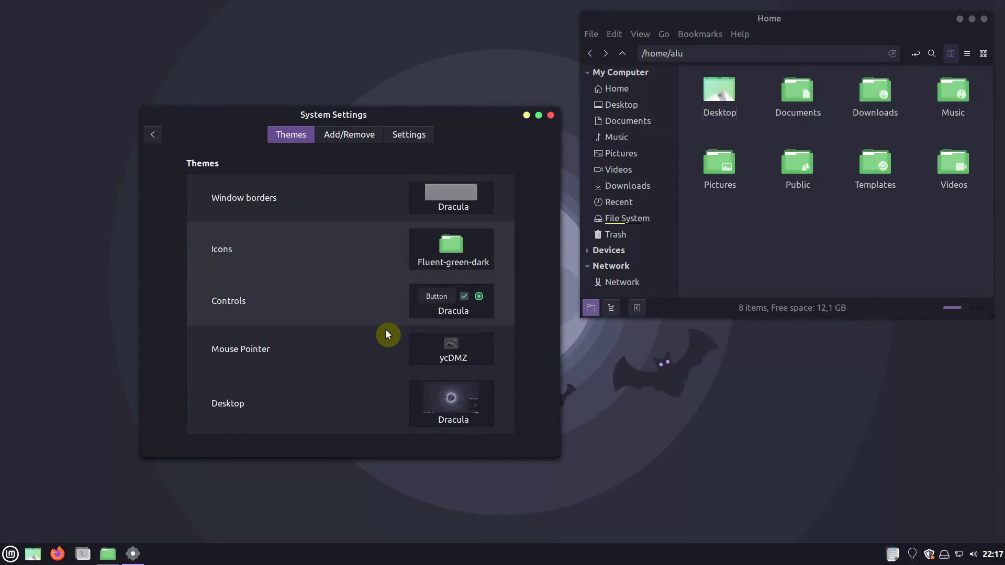
mouse_move(527, 121)
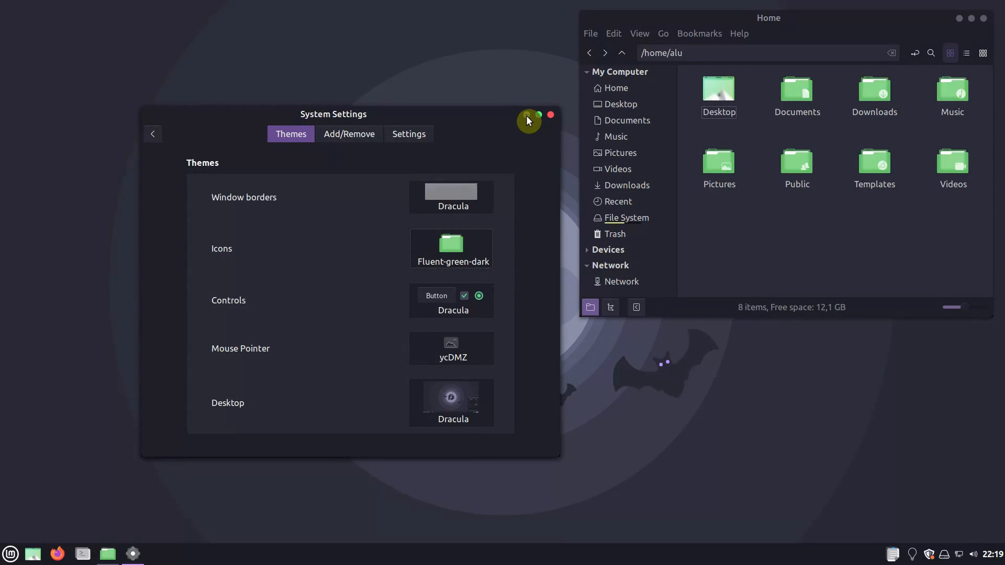
click(11, 554)
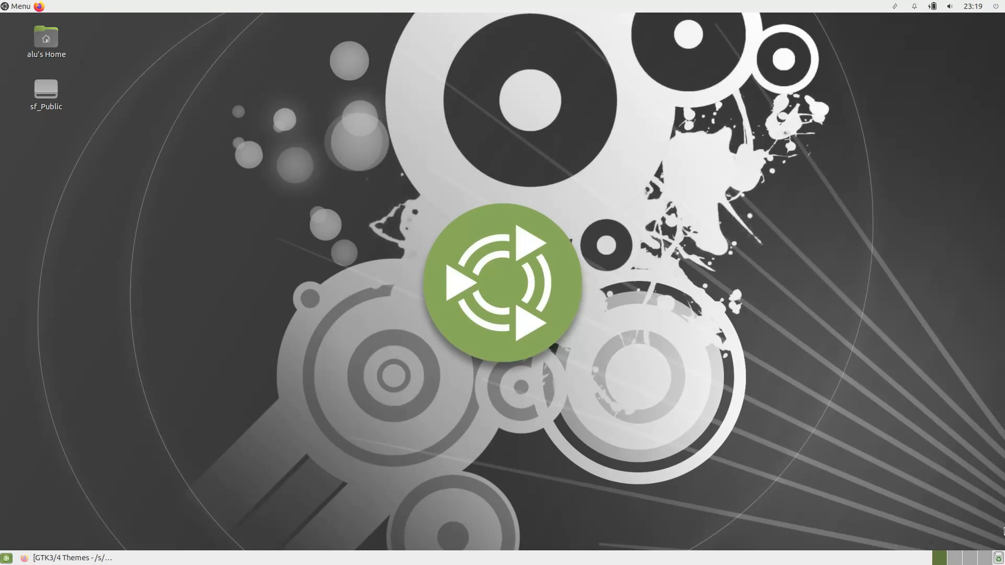
- Restore Firefox and go to the Orchis gtk theme page from the Rating list
click(66, 558)
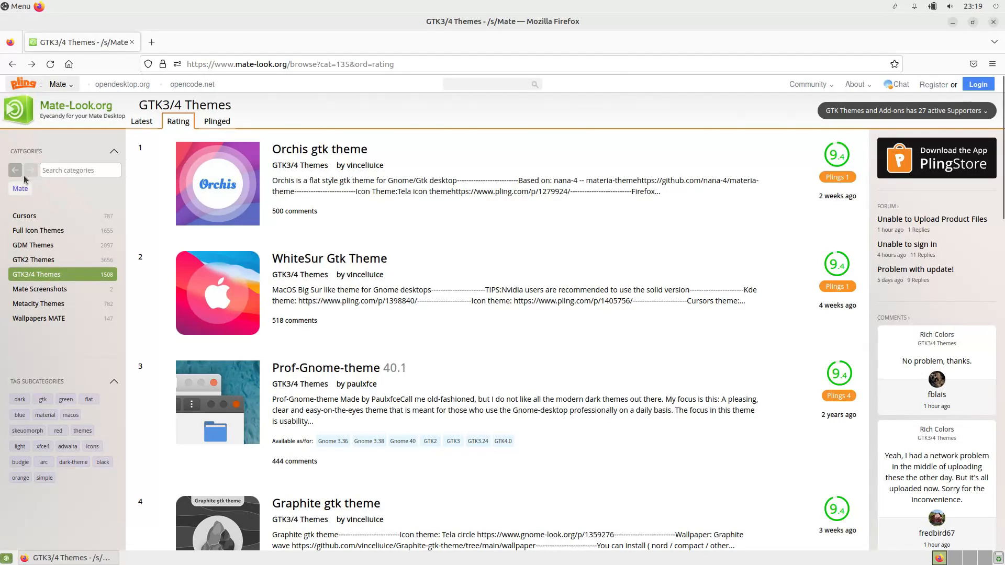
mouse_move(112, 114)
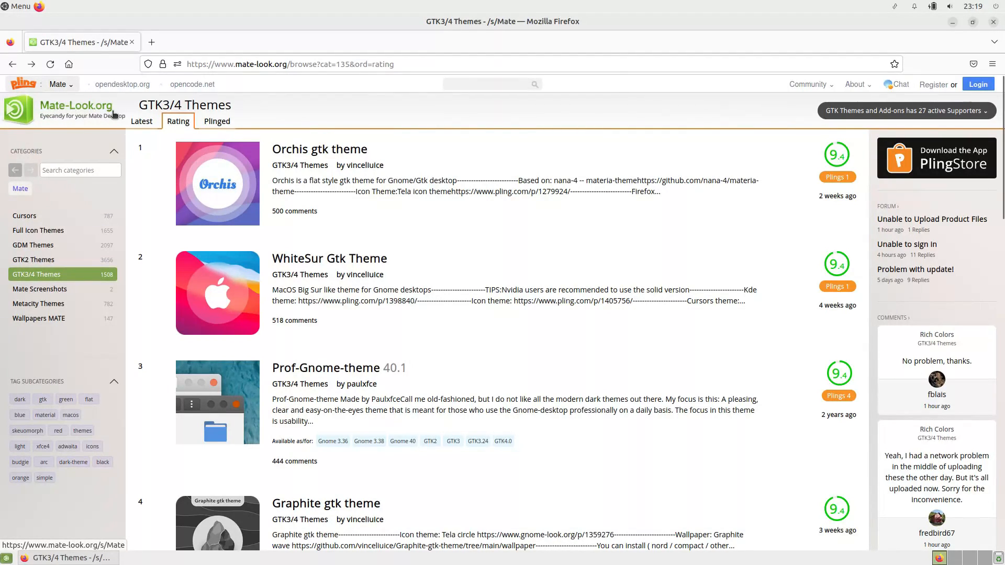
click(319, 149)
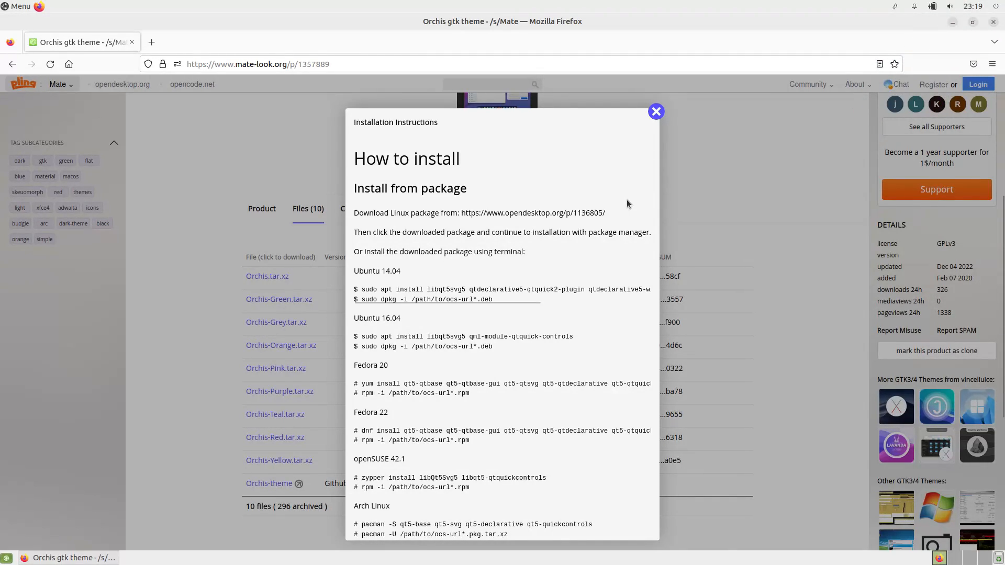
- Dismiss the install instructions and show the Orchis theme's Product description
click(655, 112)
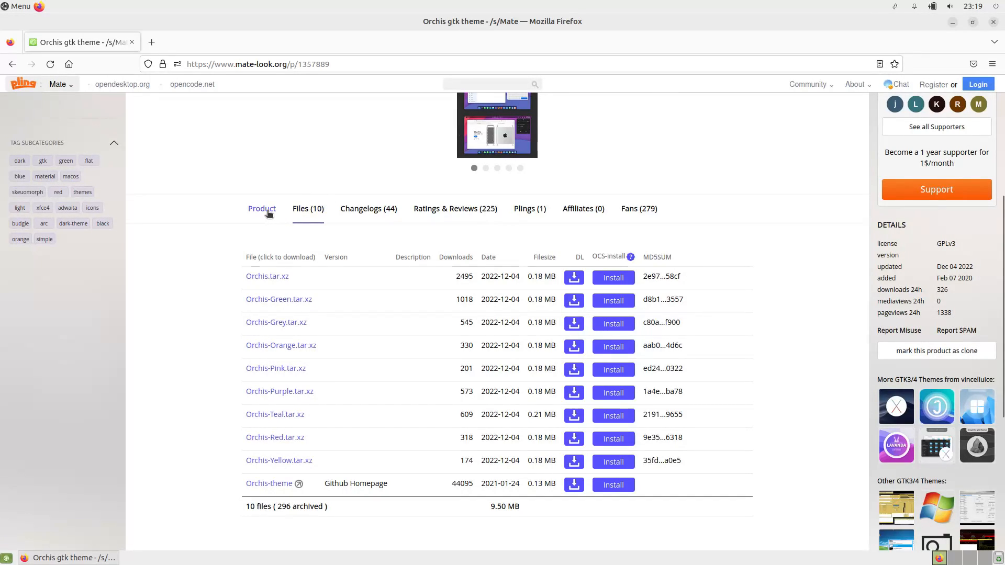
click(261, 208)
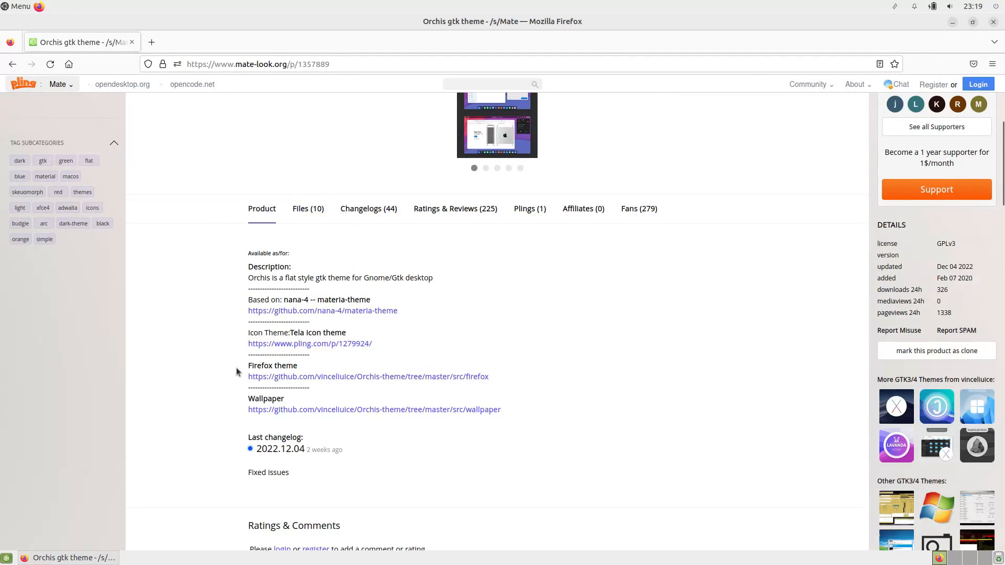
double_click(268, 333)
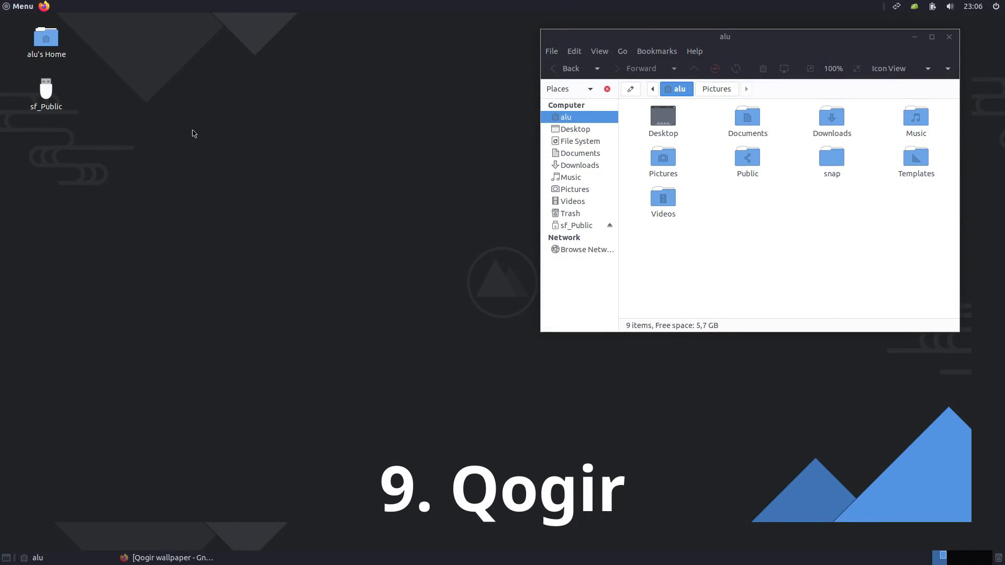
click(21, 7)
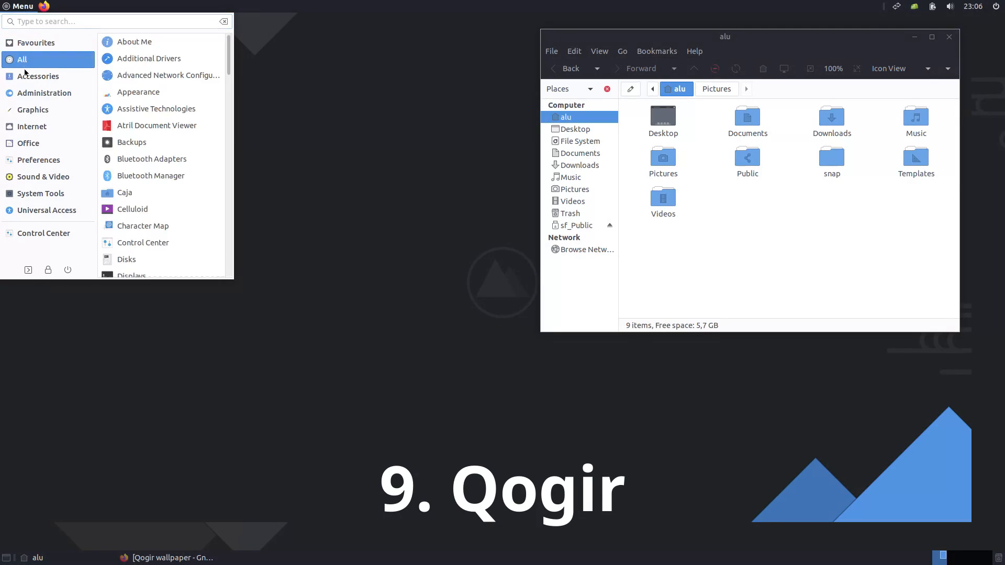
click(41, 192)
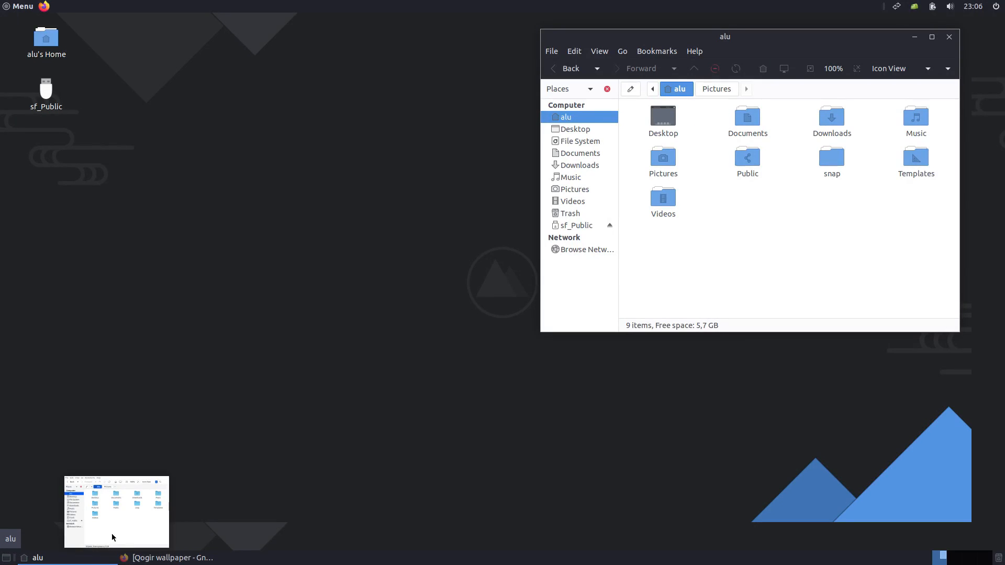
click(21, 6)
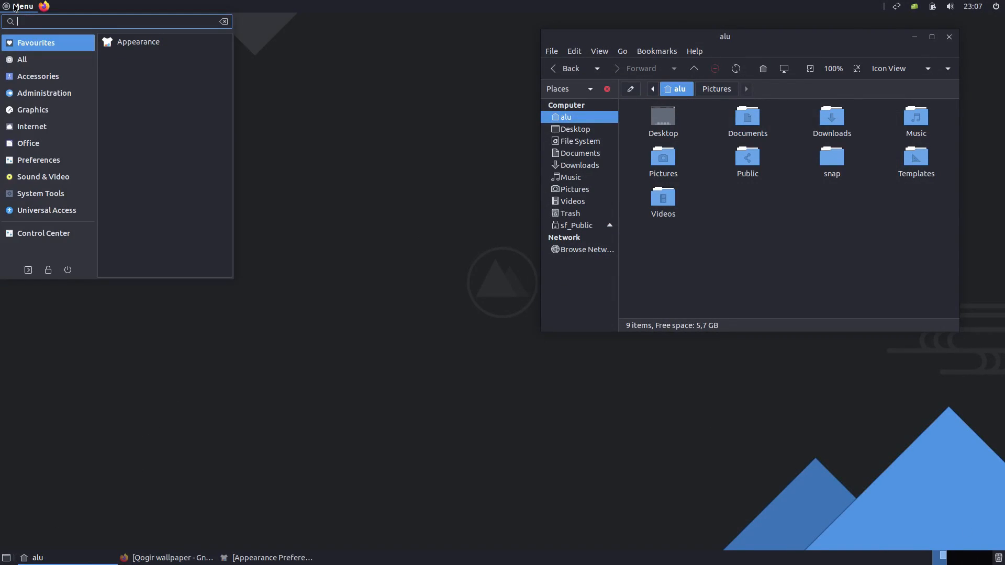
click(40, 192)
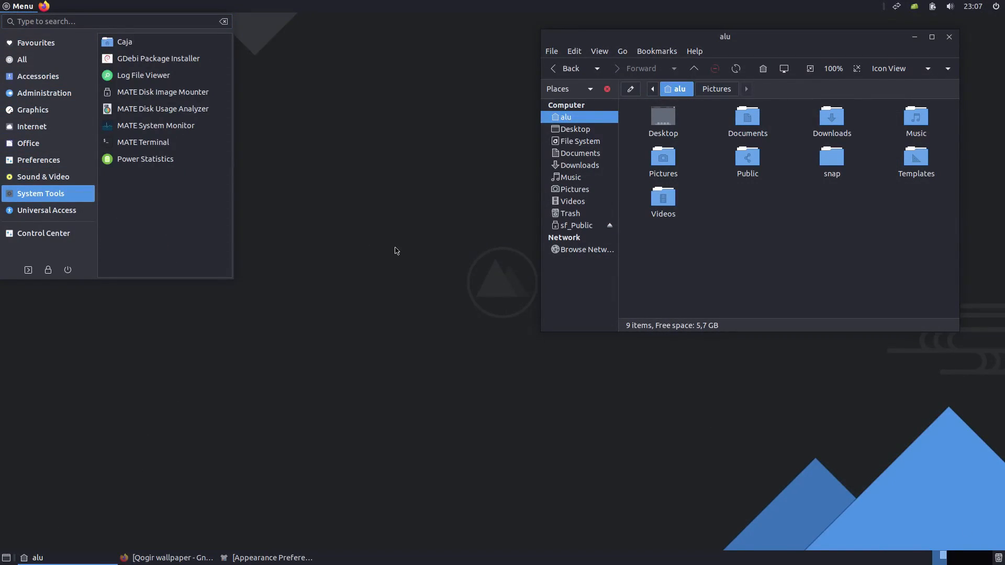
click(395, 250)
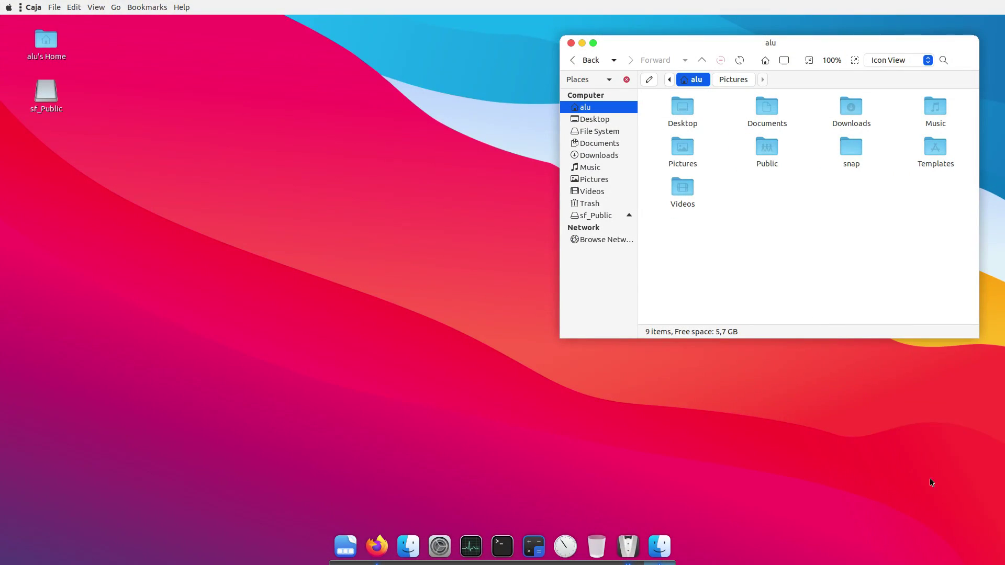
mouse_move(971, 524)
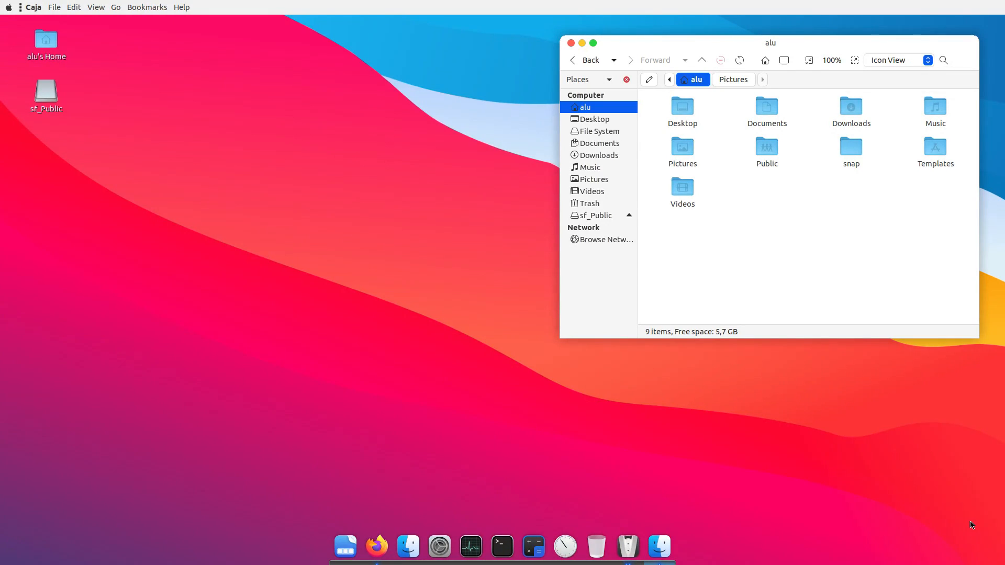
mouse_move(732, 217)
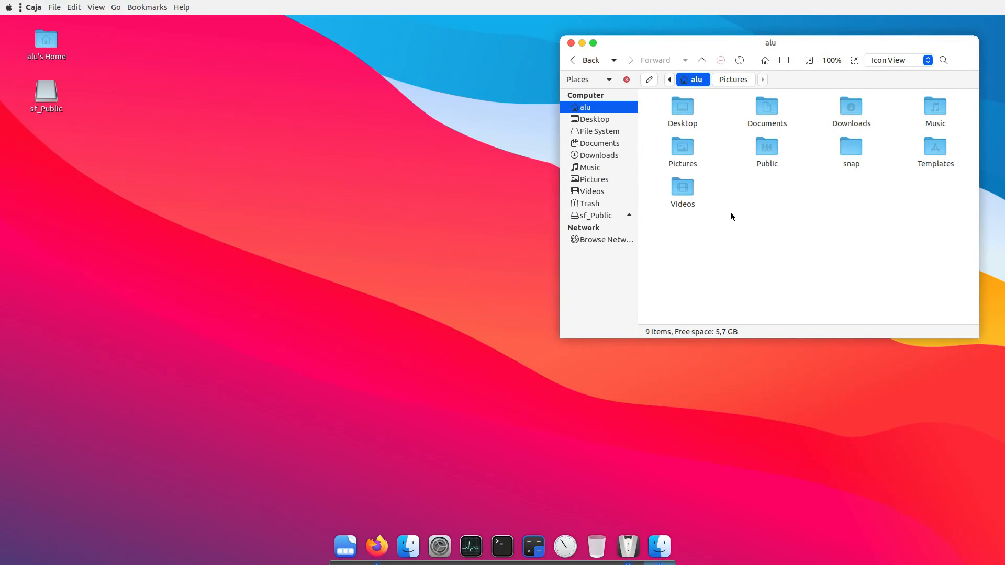
click(681, 189)
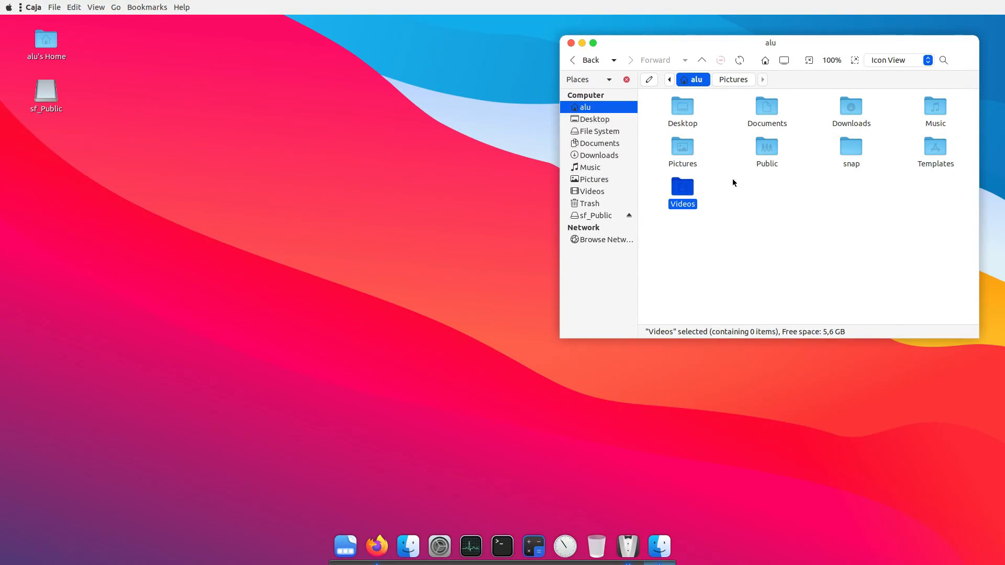
click(468, 147)
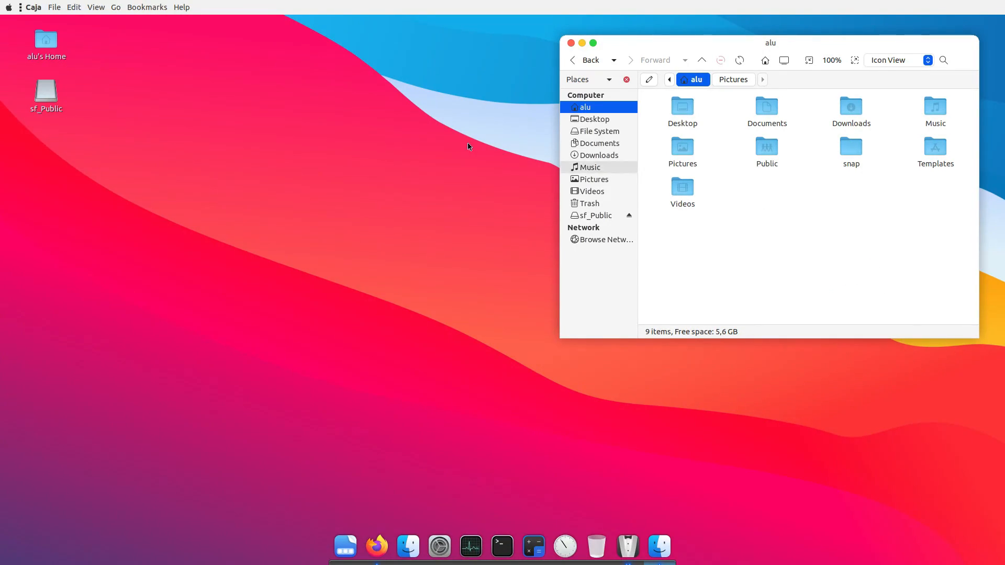
click(10, 7)
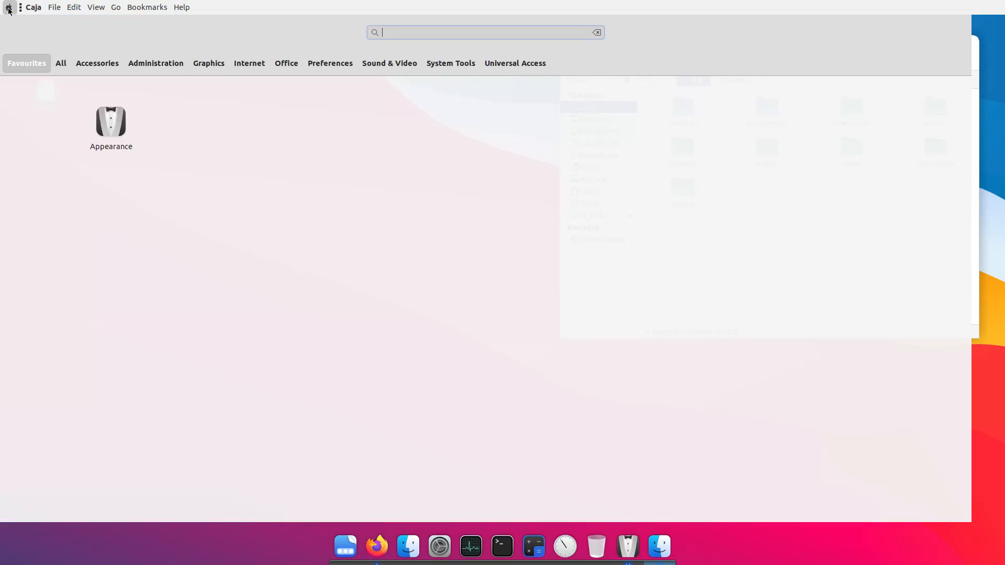
click(155, 63)
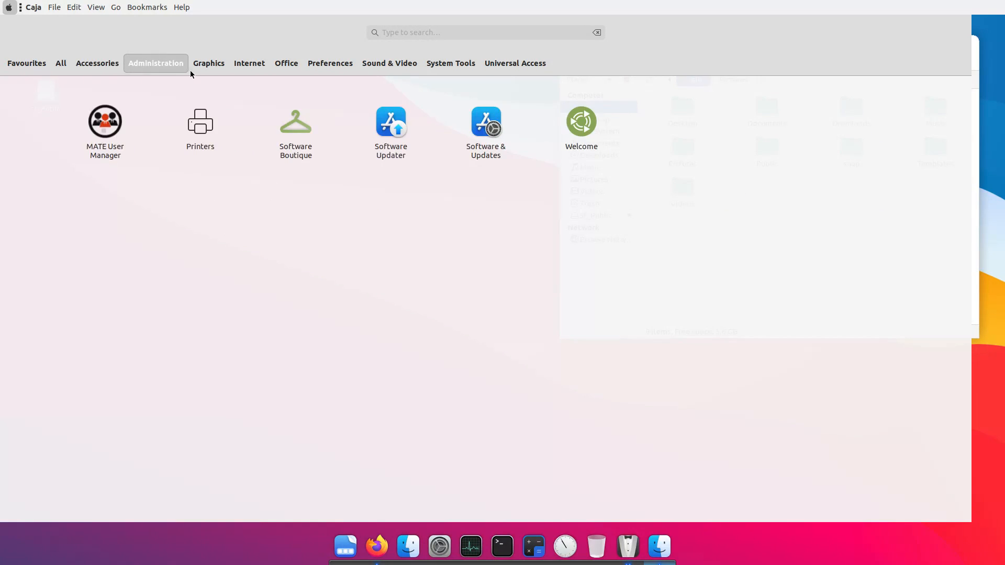
click(73, 8)
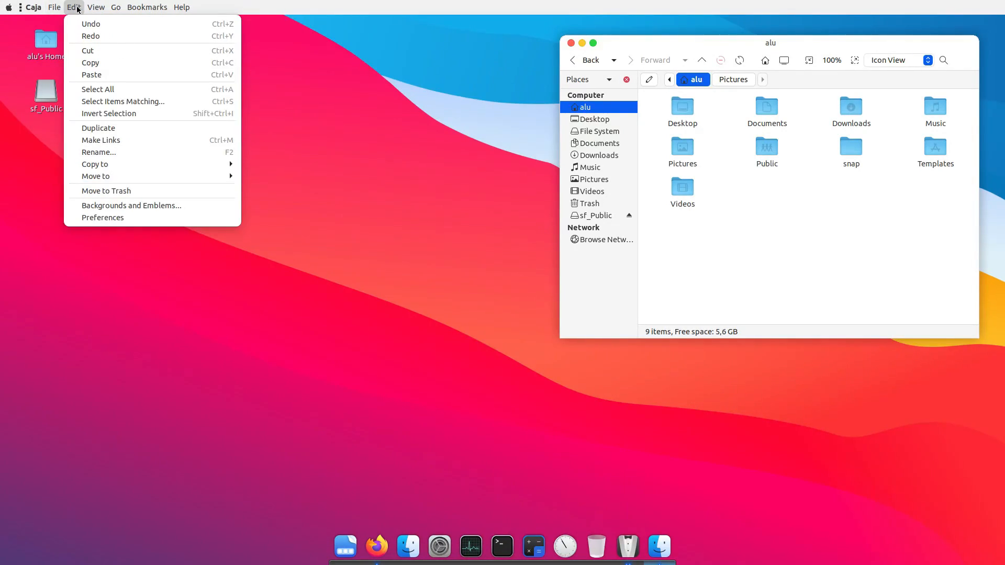
click(269, 164)
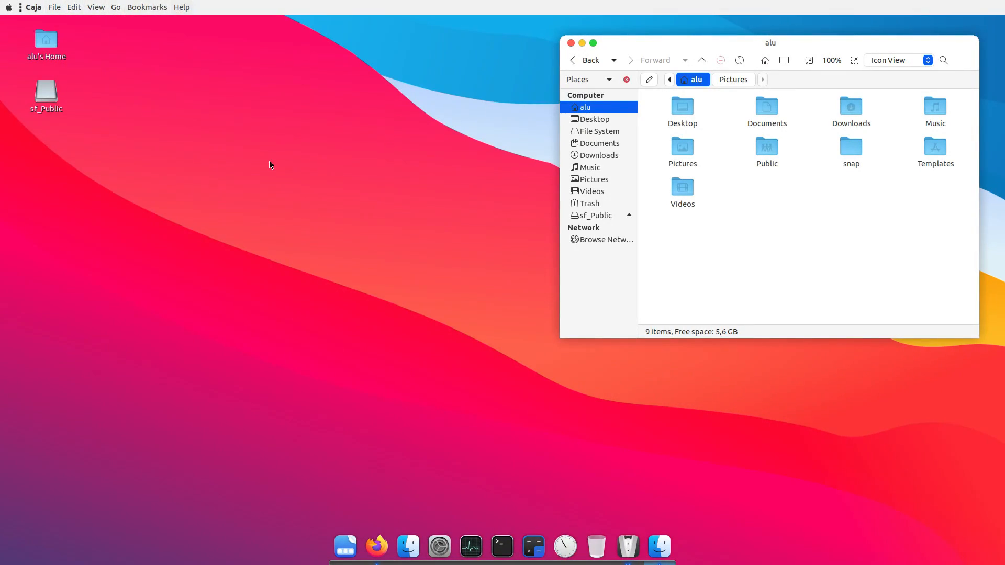
click(376, 546)
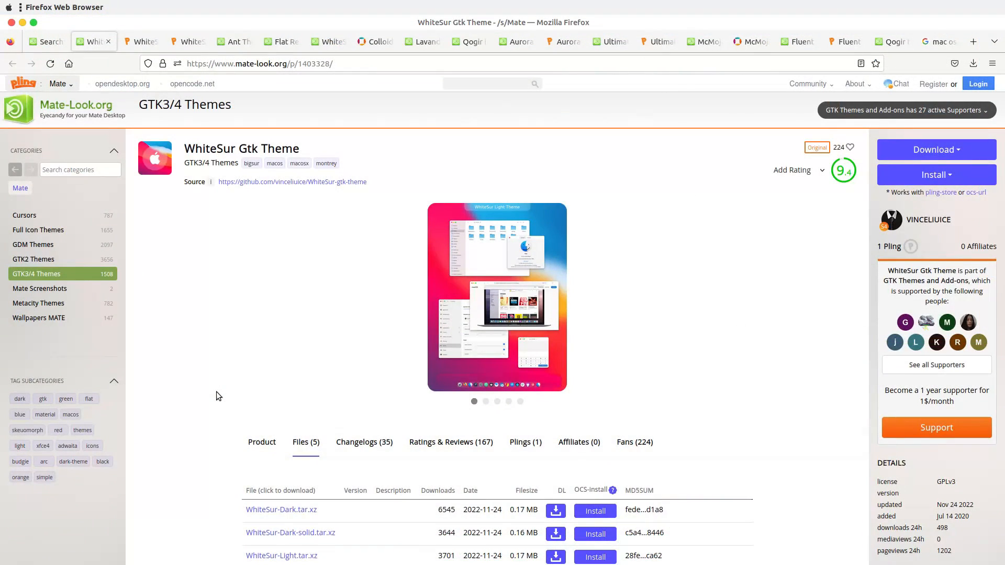
scroll(down, 3)
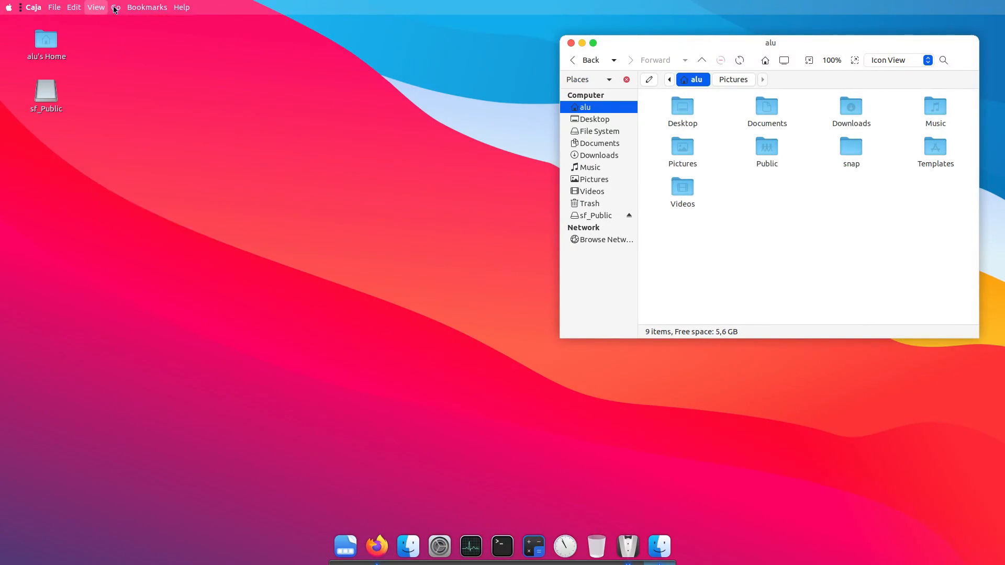
click(73, 8)
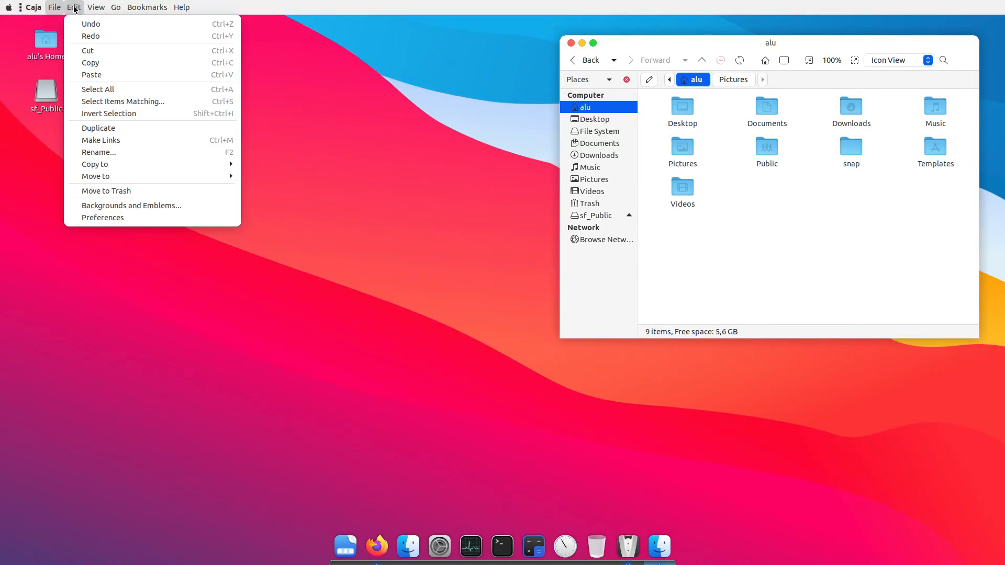
click(181, 8)
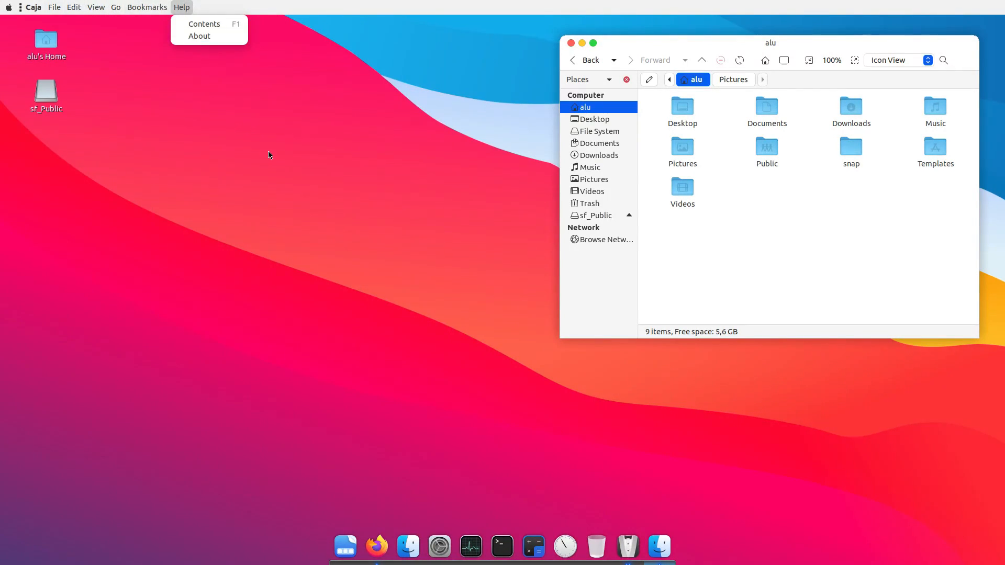